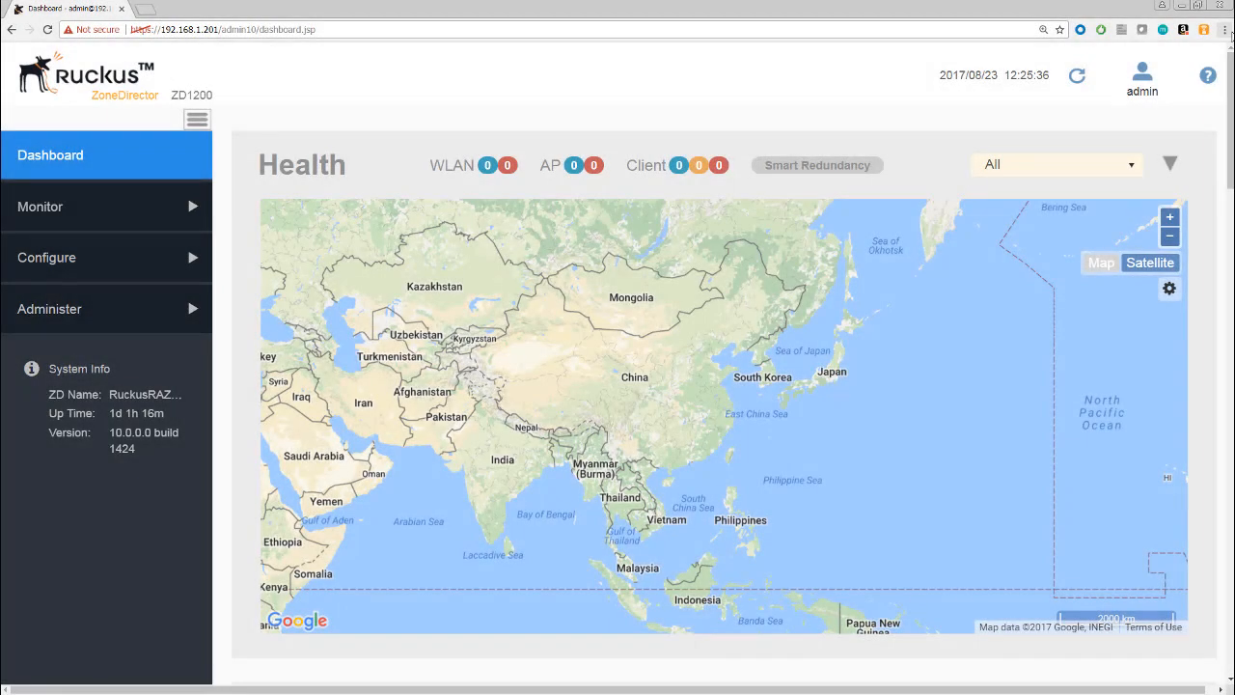
{"action": "mouse_move", "coordinate": [257, 82]}
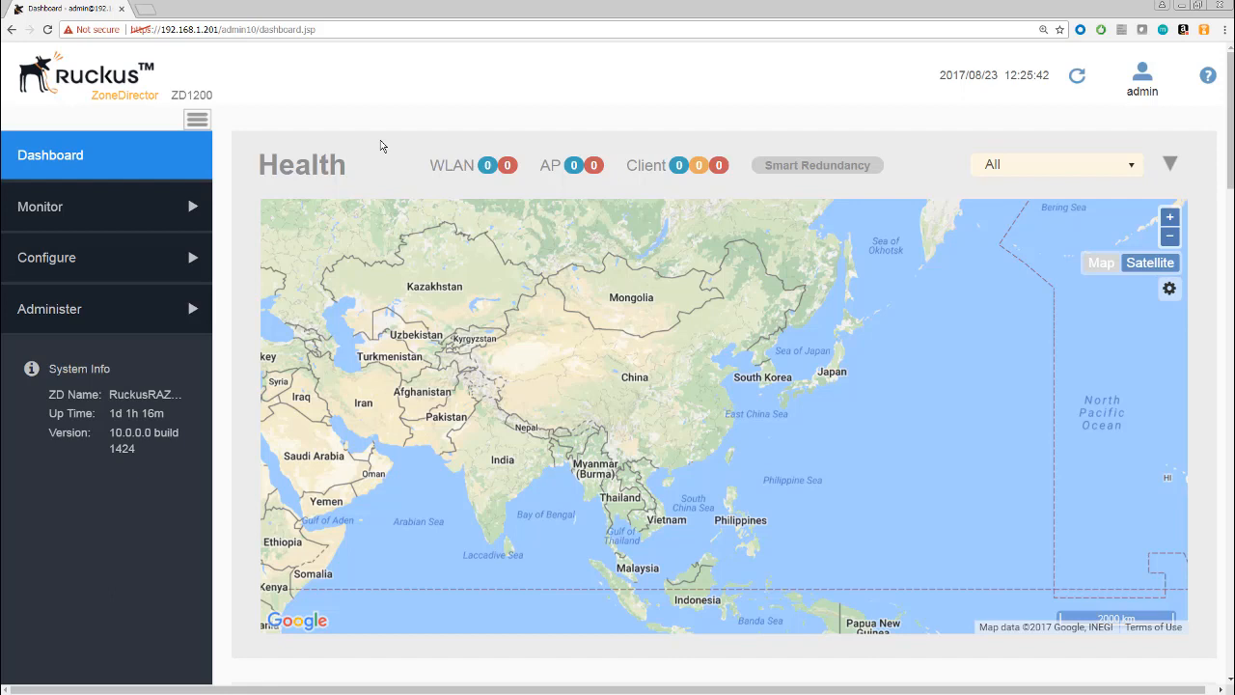
Set the browser page zoom to 150% using the browser's options menu.
{"action": "left_click", "coordinate": [1226, 29]}
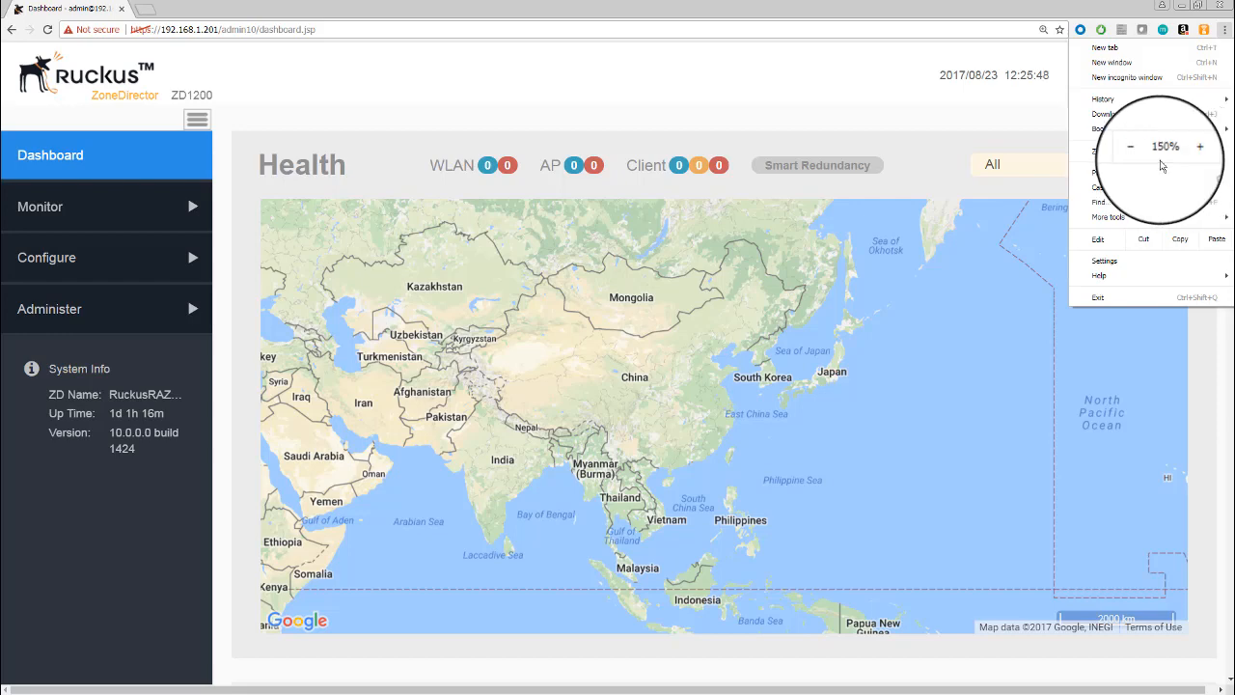
{"action": "left_click", "coordinate": [1130, 146]}
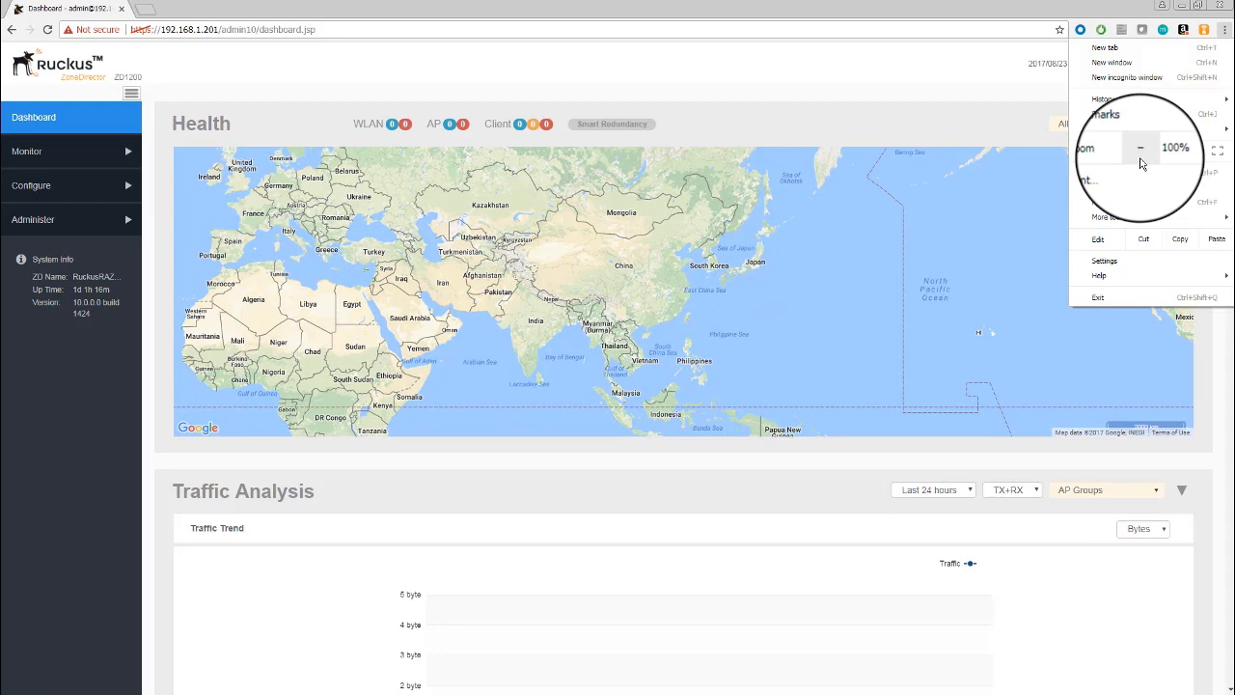
{"action": "left_click", "coordinate": [1187, 148]}
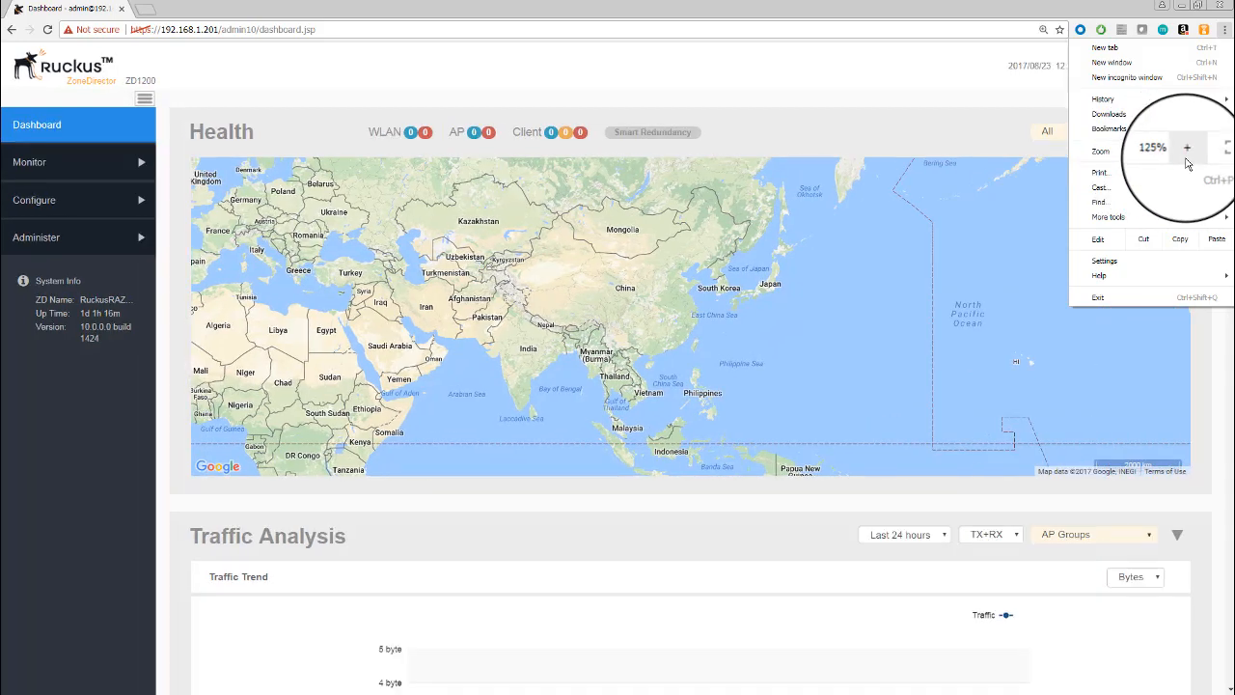
{"action": "left_click", "coordinate": [1187, 146]}
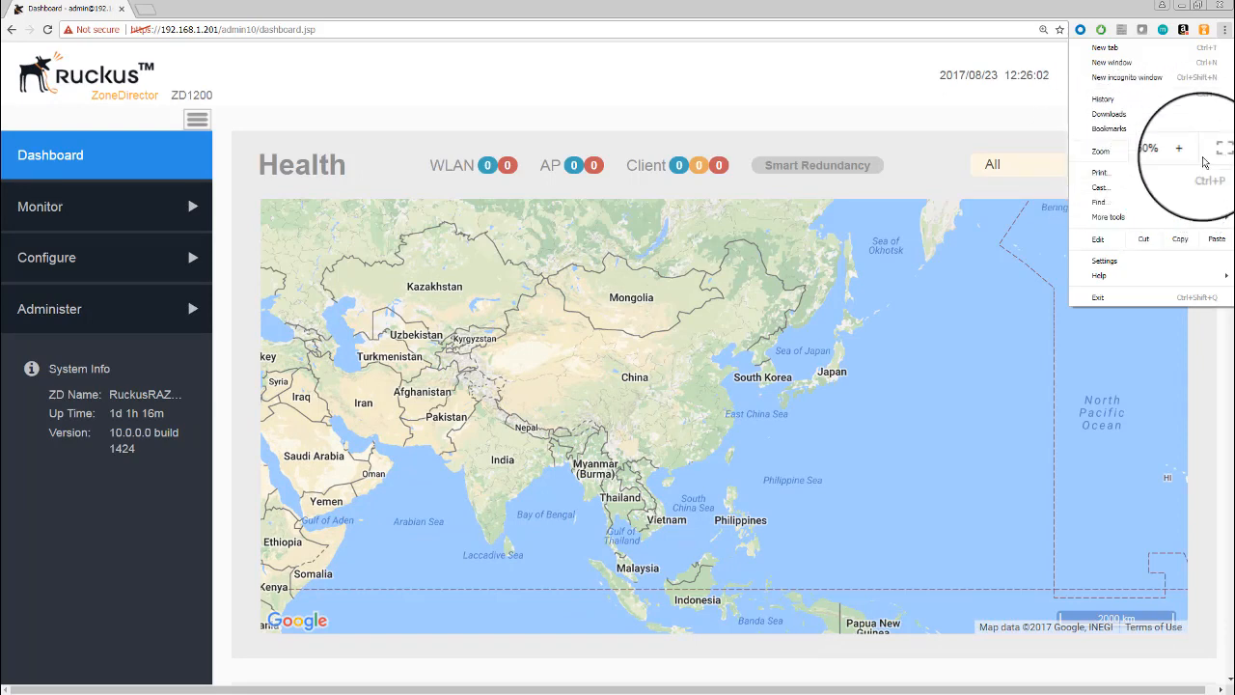
{"action": "left_click", "coordinate": [1178, 149]}
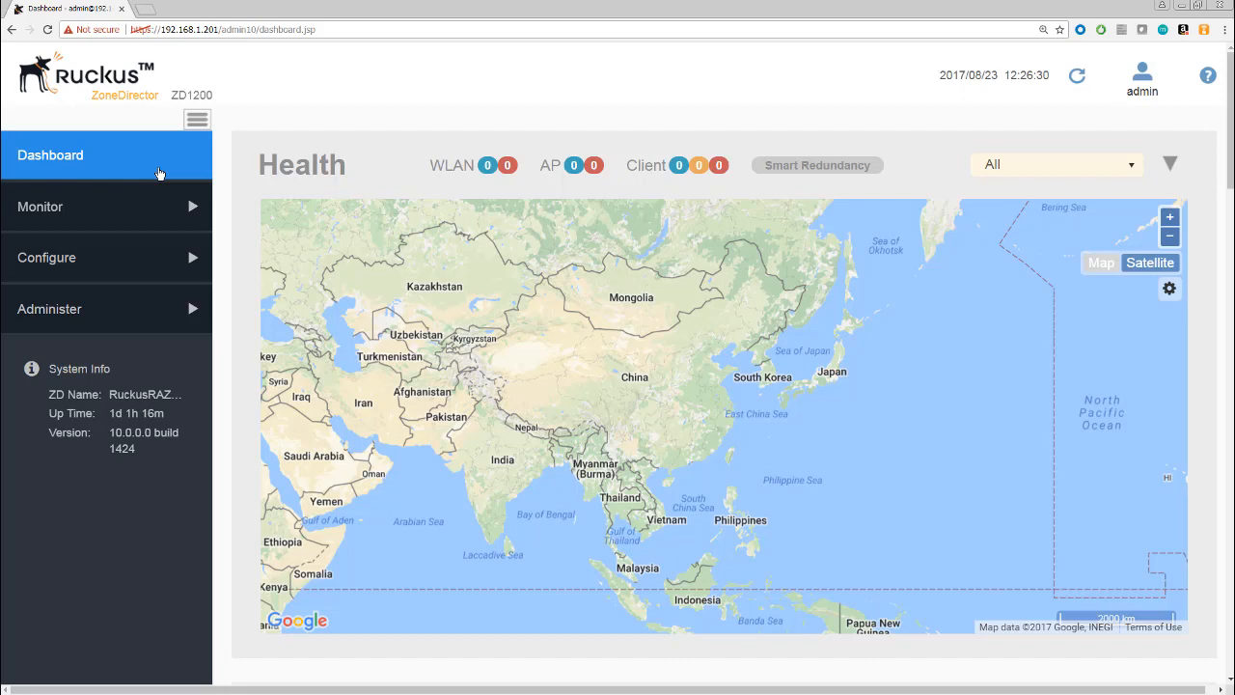
{"action": "mouse_move", "coordinate": [153, 310]}
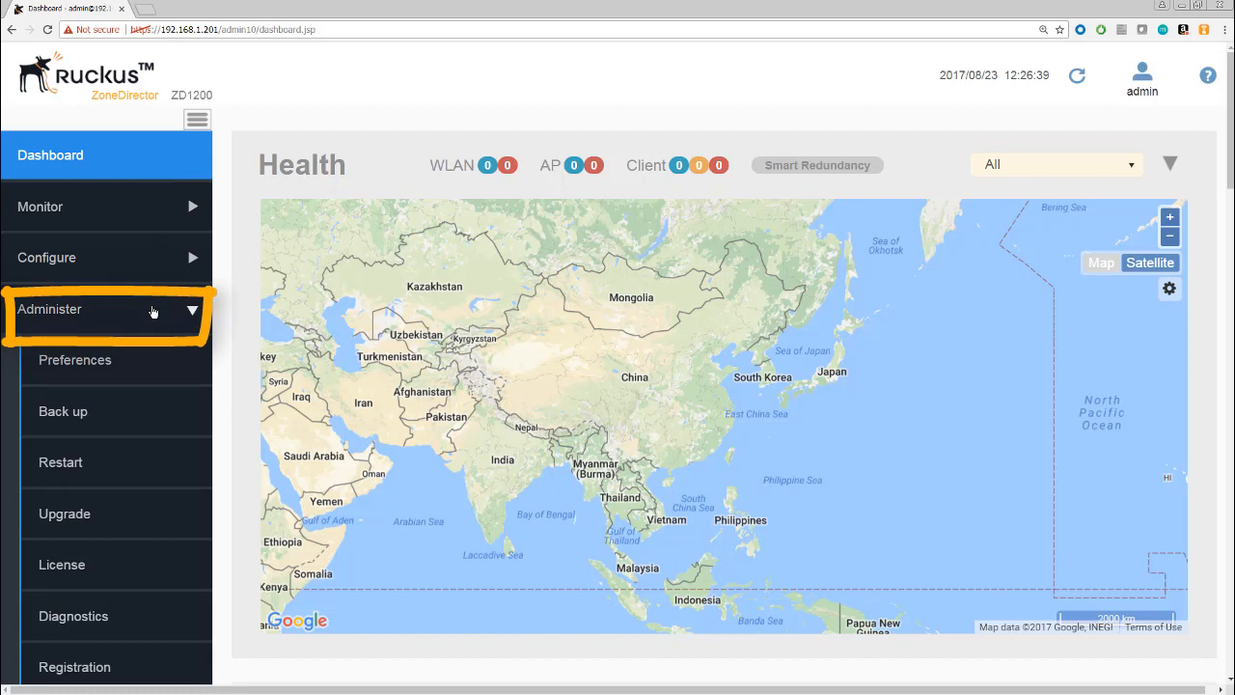
Show the Preferences page with English language and admin name/password fields.
{"action": "left_click", "coordinate": [74, 360]}
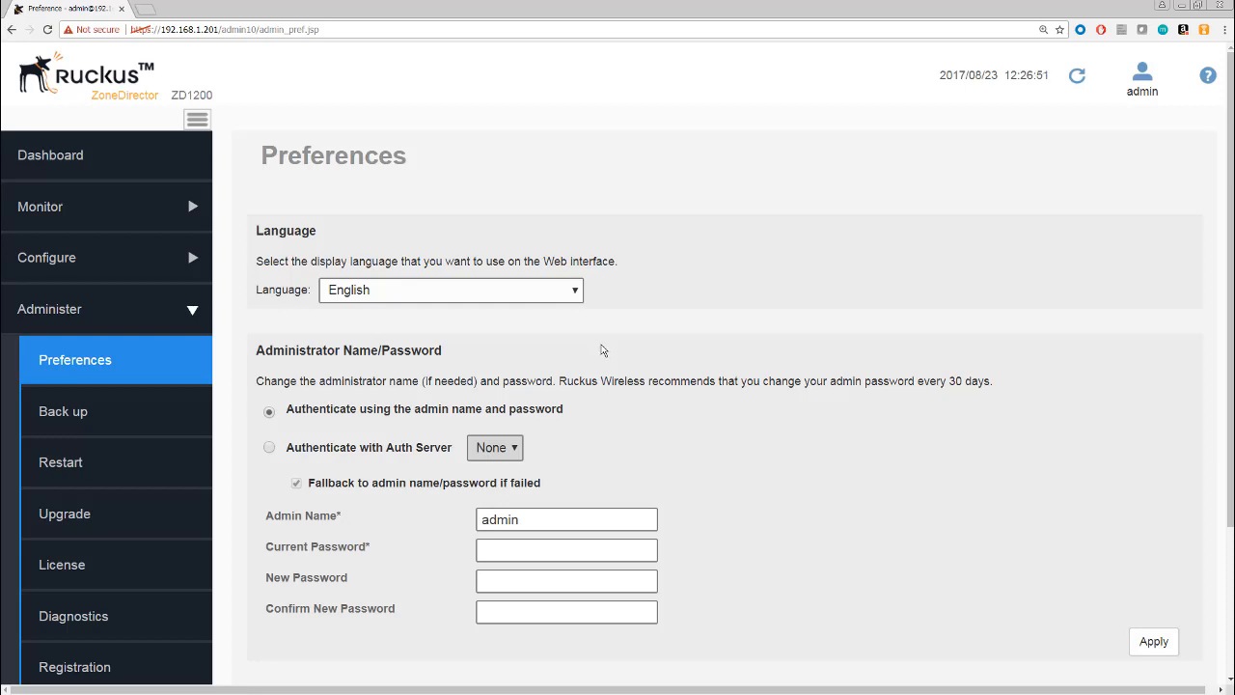
{"action": "scroll", "scroll_direction": "down", "scroll_amount": 3}
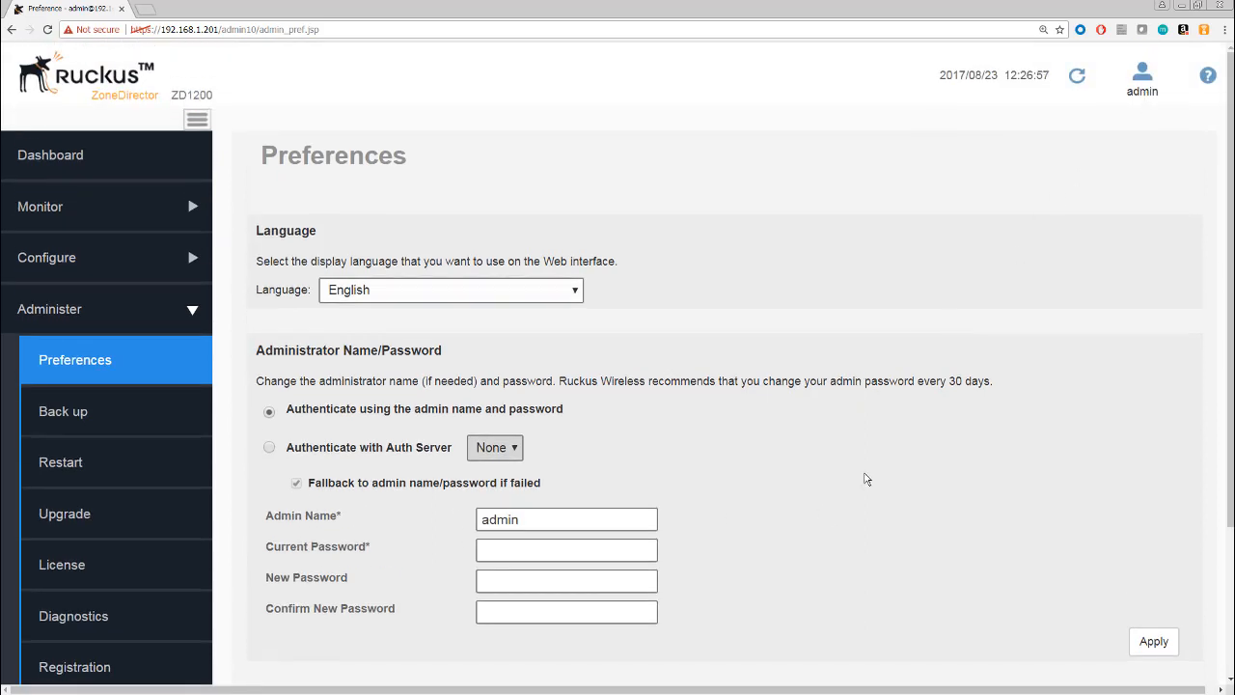
{"action": "scroll", "scroll_direction": "down", "scroll_amount": 3}
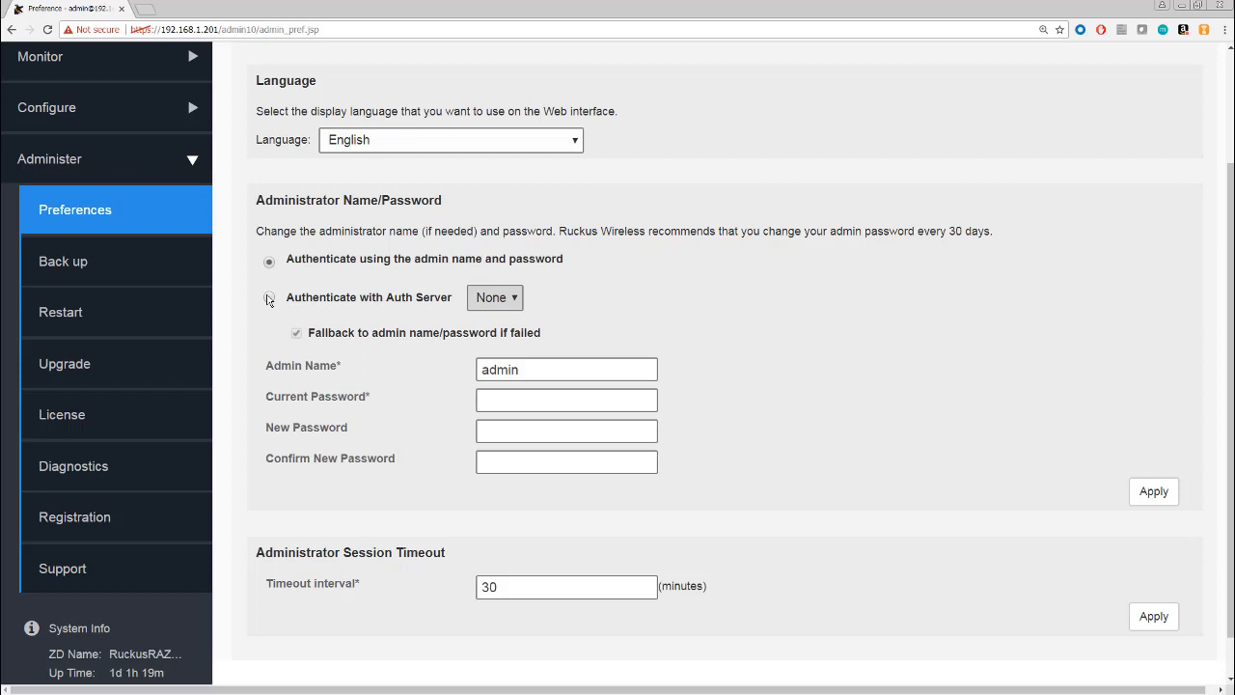
{"action": "left_click", "coordinate": [269, 297]}
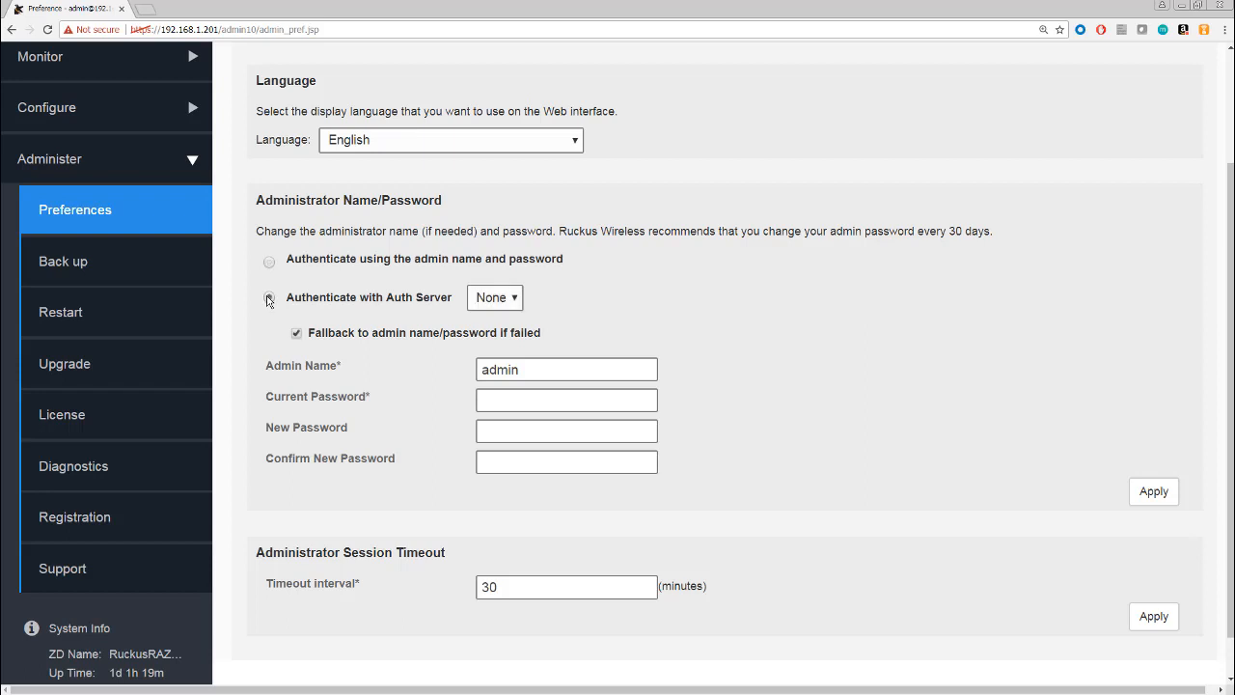
{"action": "left_click", "coordinate": [269, 297]}
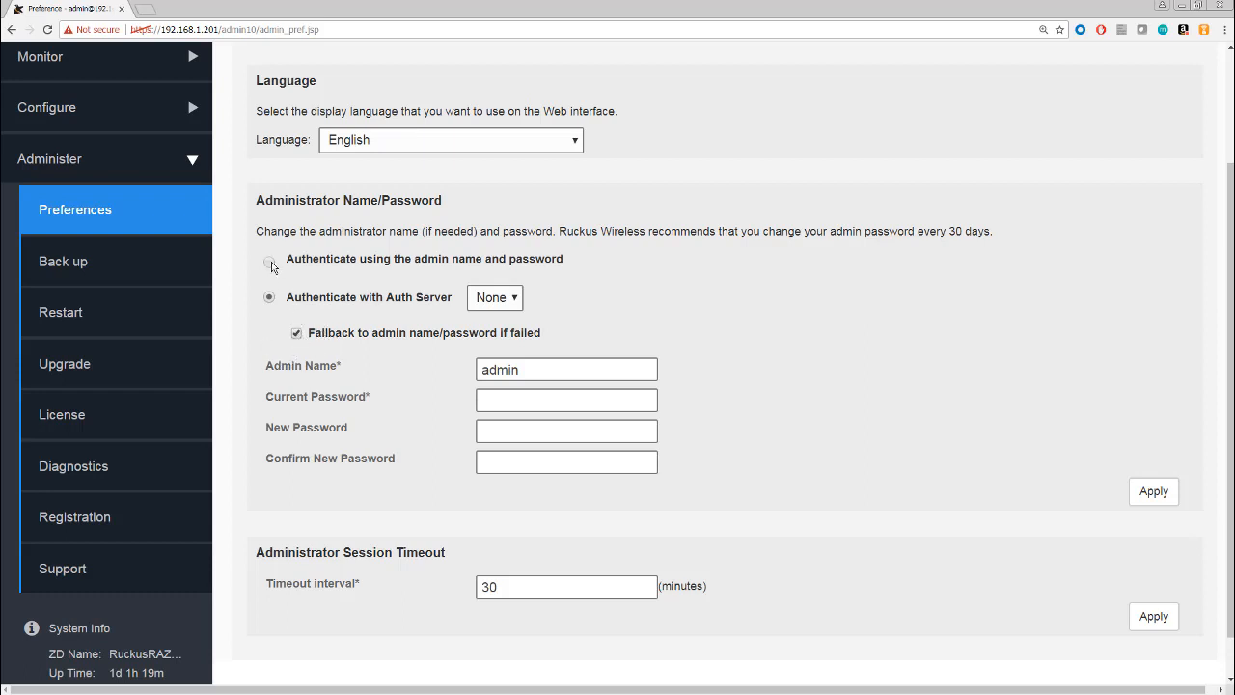
{"action": "left_click", "coordinate": [269, 261]}
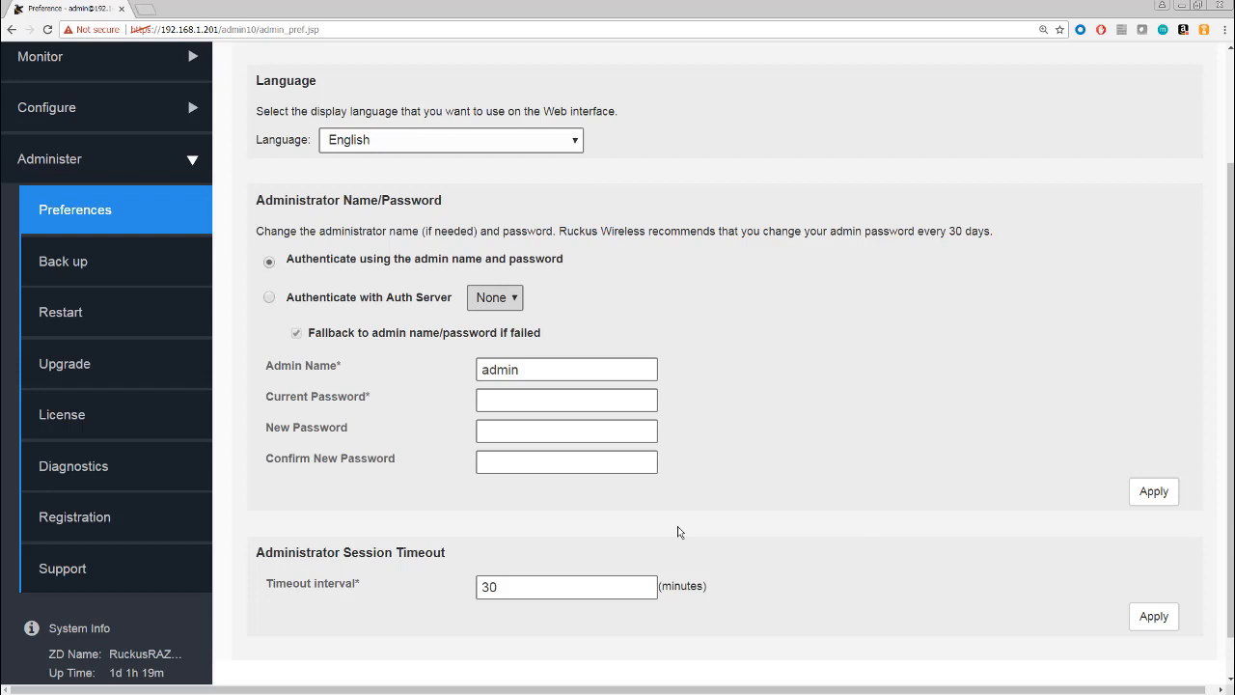
{"action": "mouse_move", "coordinate": [837, 591]}
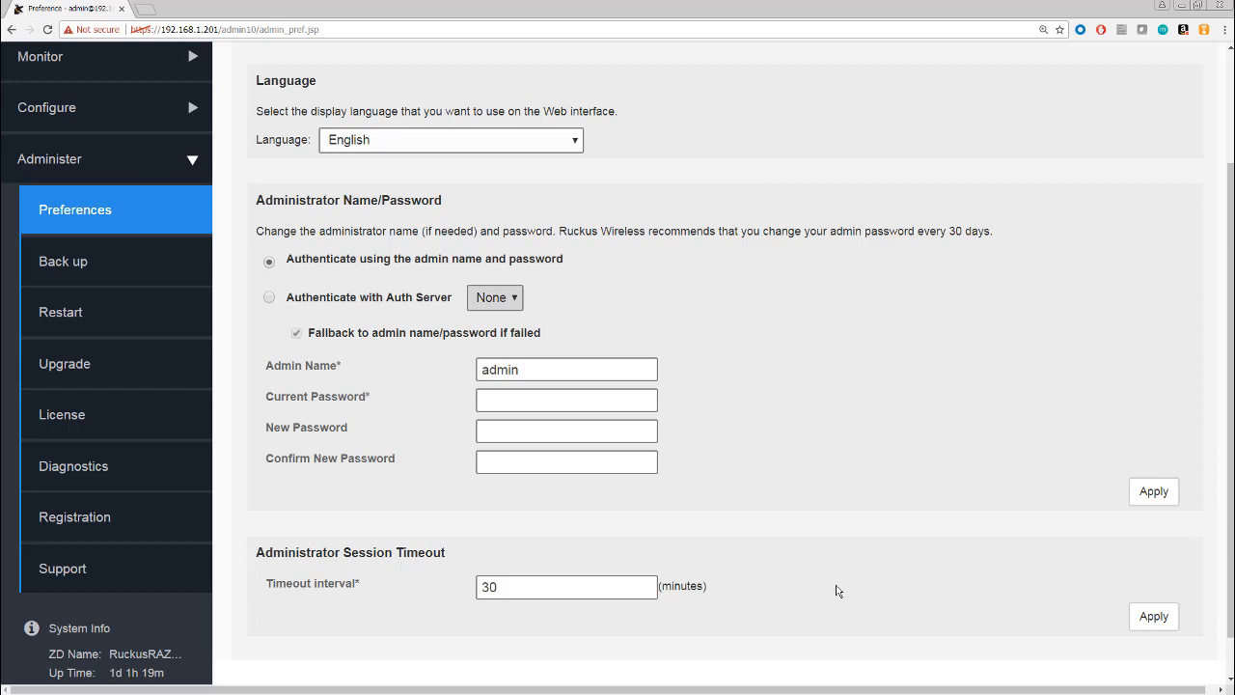
{"action": "scroll", "scroll_direction": "down", "scroll_amount": 3}
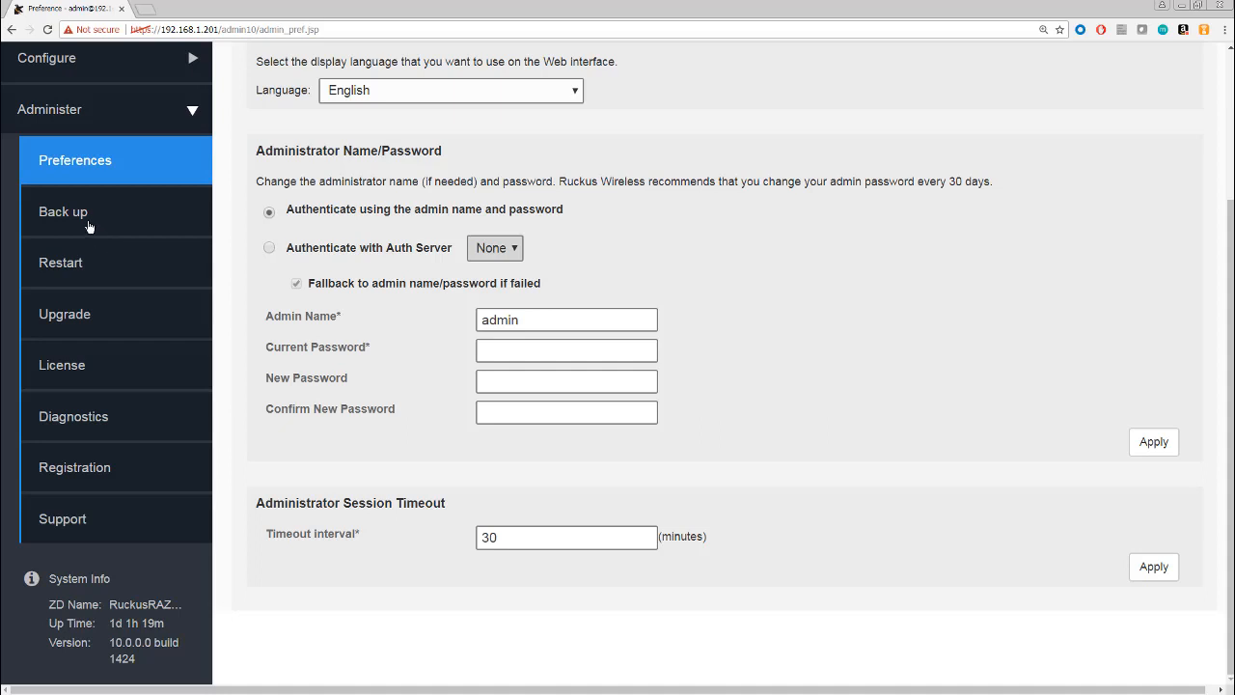
Download a configuration backup from the Back up / Restore page.
{"action": "left_click", "coordinate": [63, 212]}
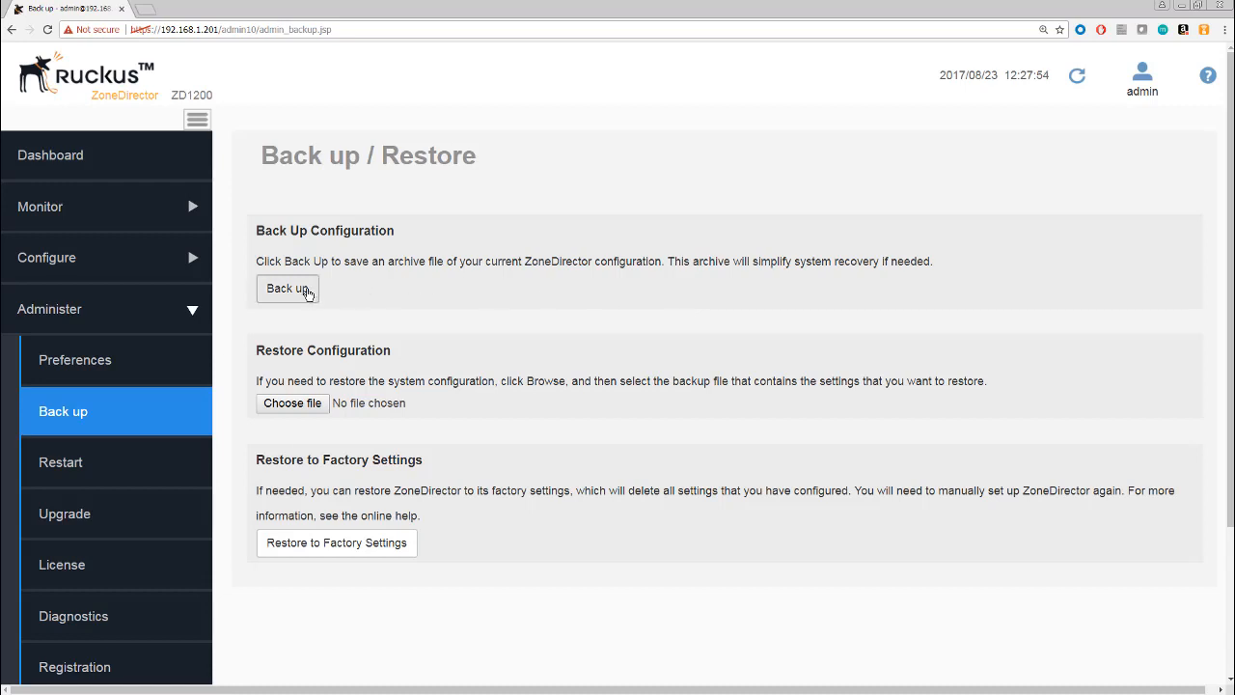
{"action": "left_click", "coordinate": [286, 289]}
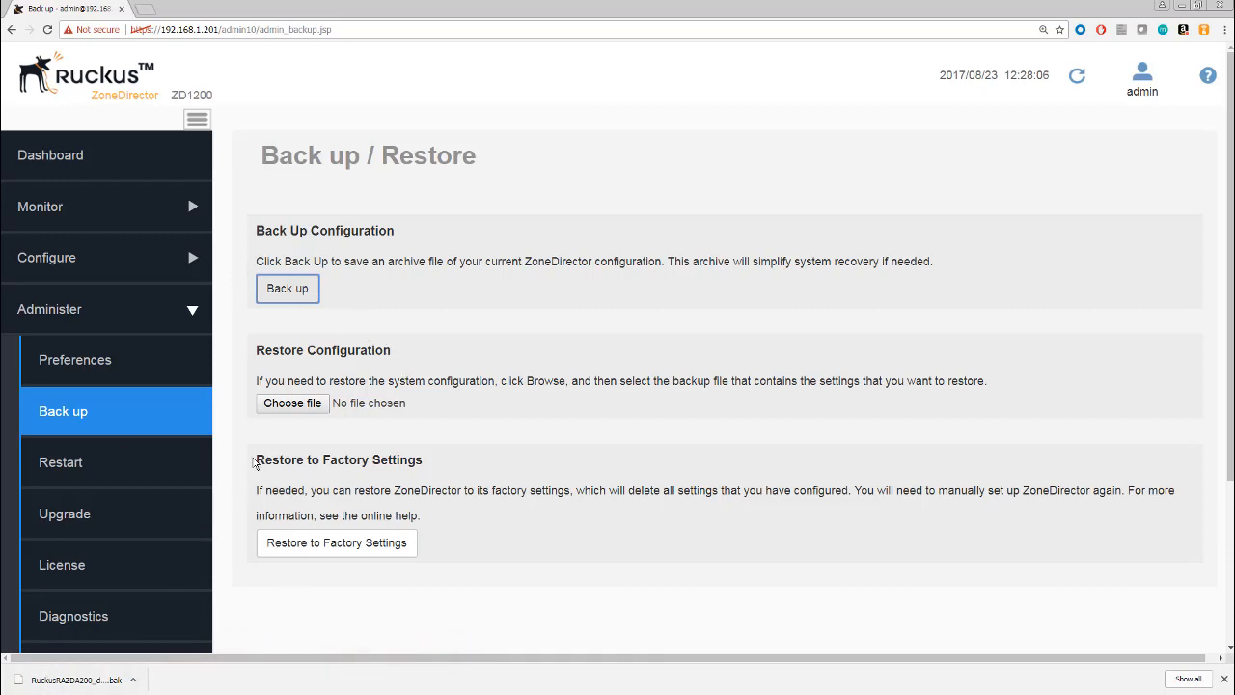
{"action": "mouse_move", "coordinate": [292, 403]}
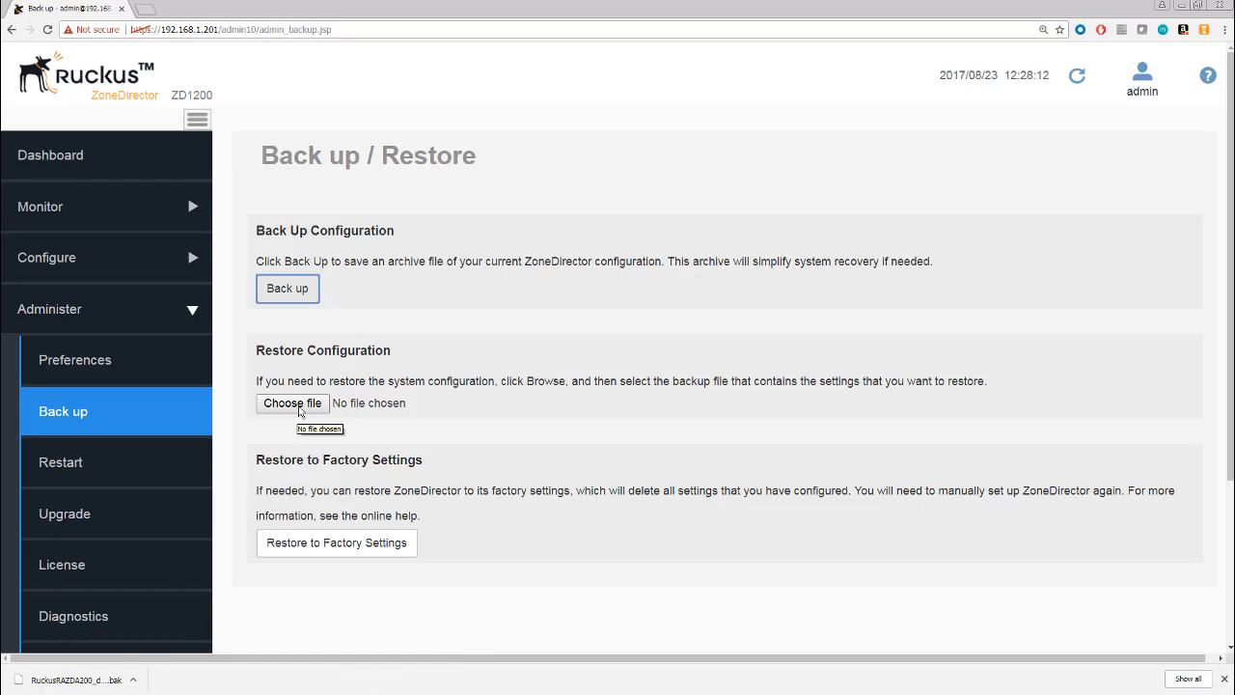
{"action": "mouse_move", "coordinate": [315, 471]}
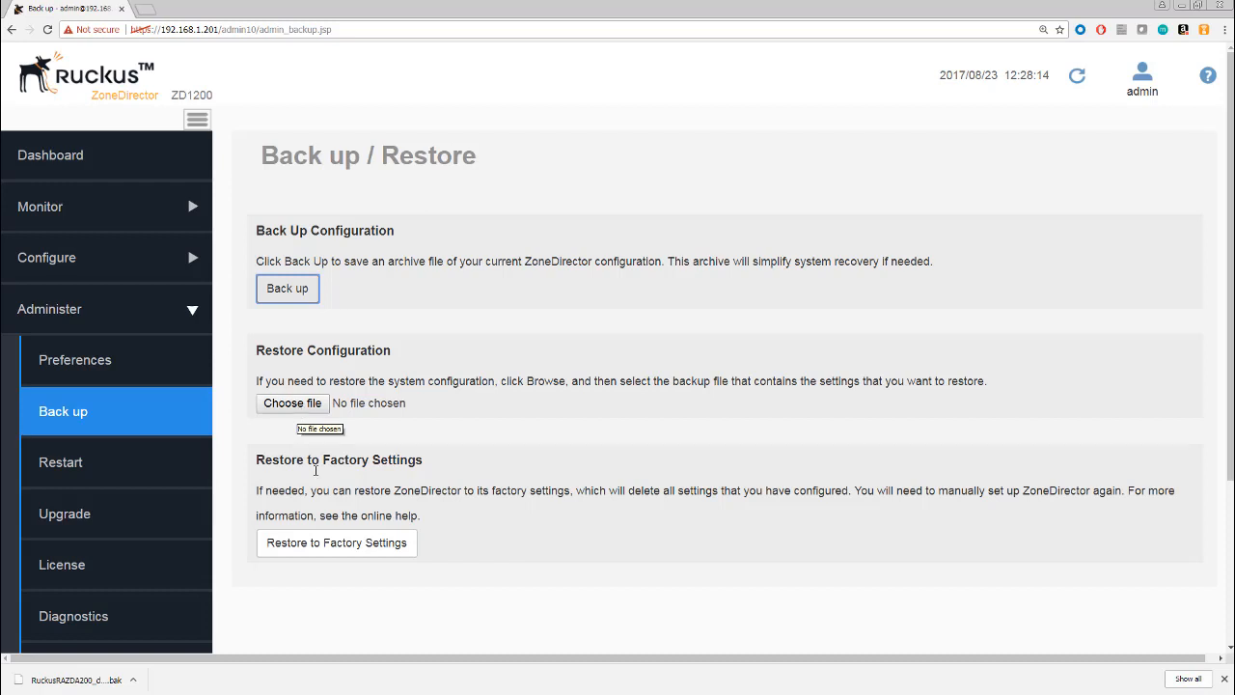
{"action": "mouse_move", "coordinate": [337, 542]}
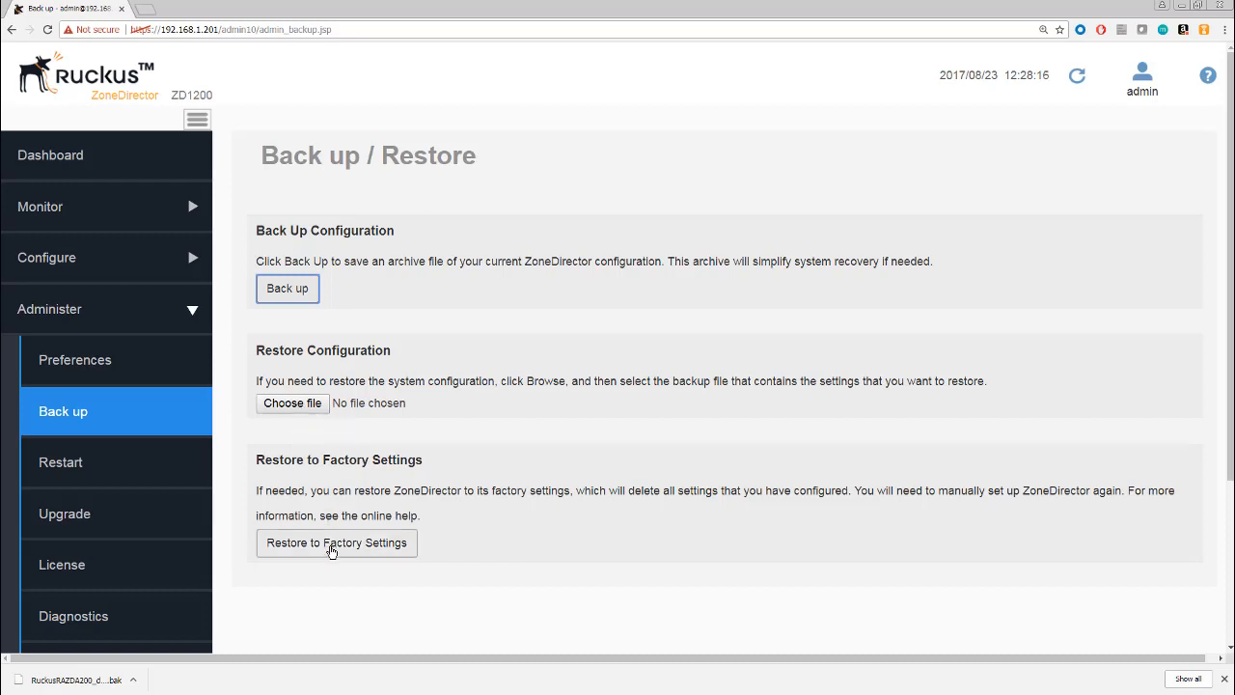
{"action": "mouse_move", "coordinate": [337, 542]}
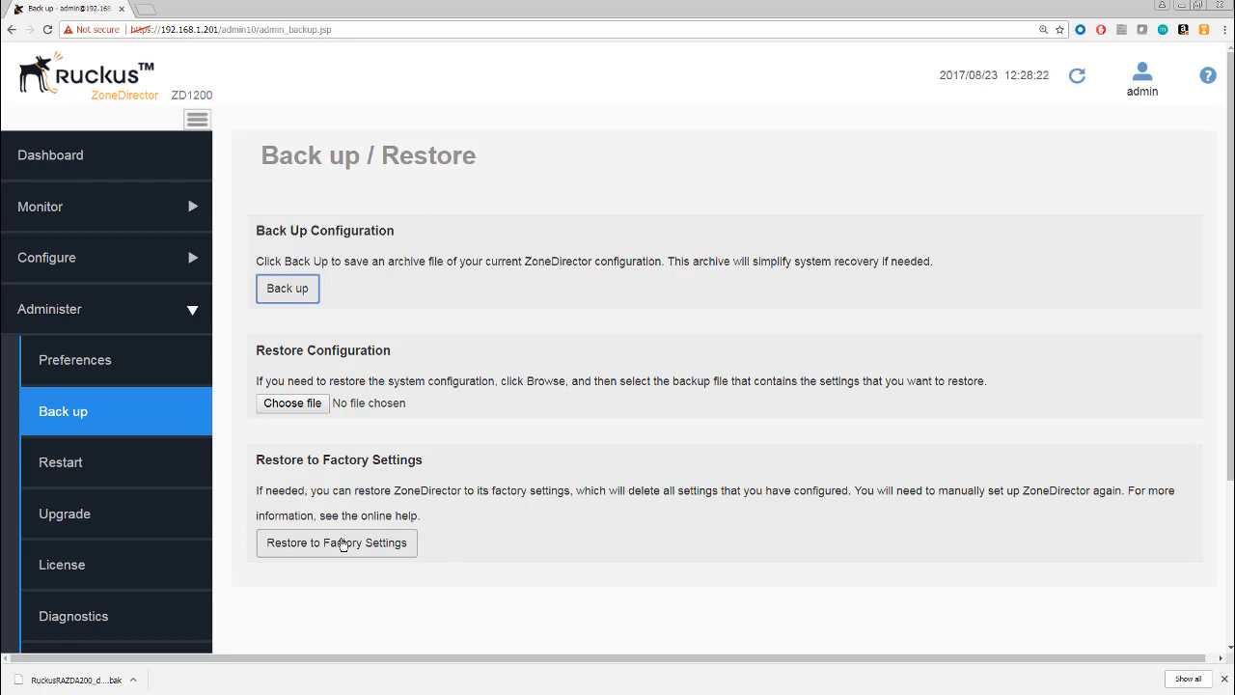
View the Restart / Shutdown page without restarting, then head to Upgrade.
{"action": "left_click", "coordinate": [61, 462]}
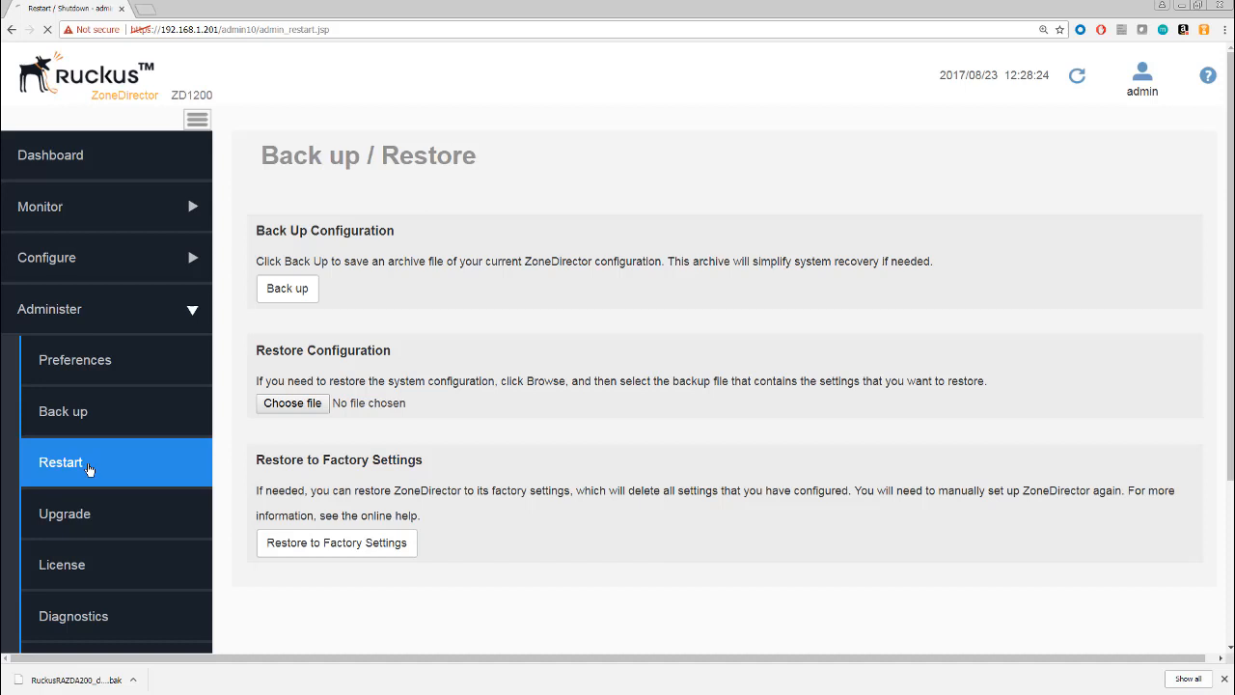
{"action": "left_click", "coordinate": [60, 463]}
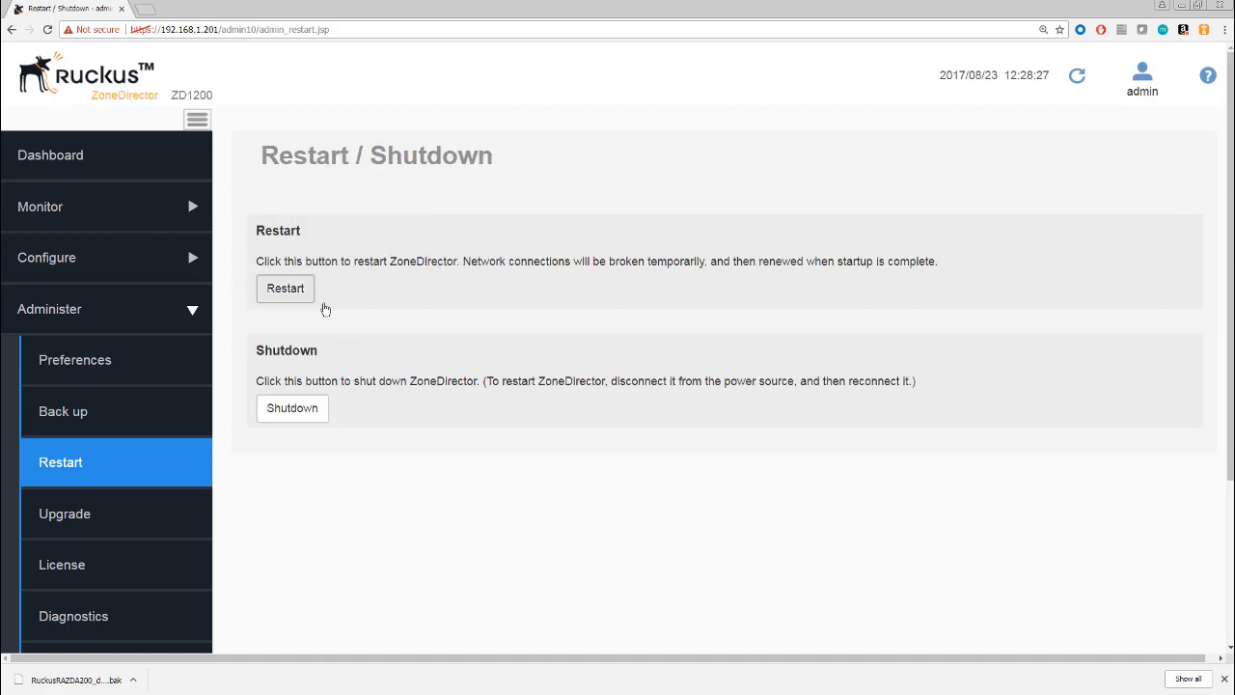
{"action": "mouse_move", "coordinate": [241, 378]}
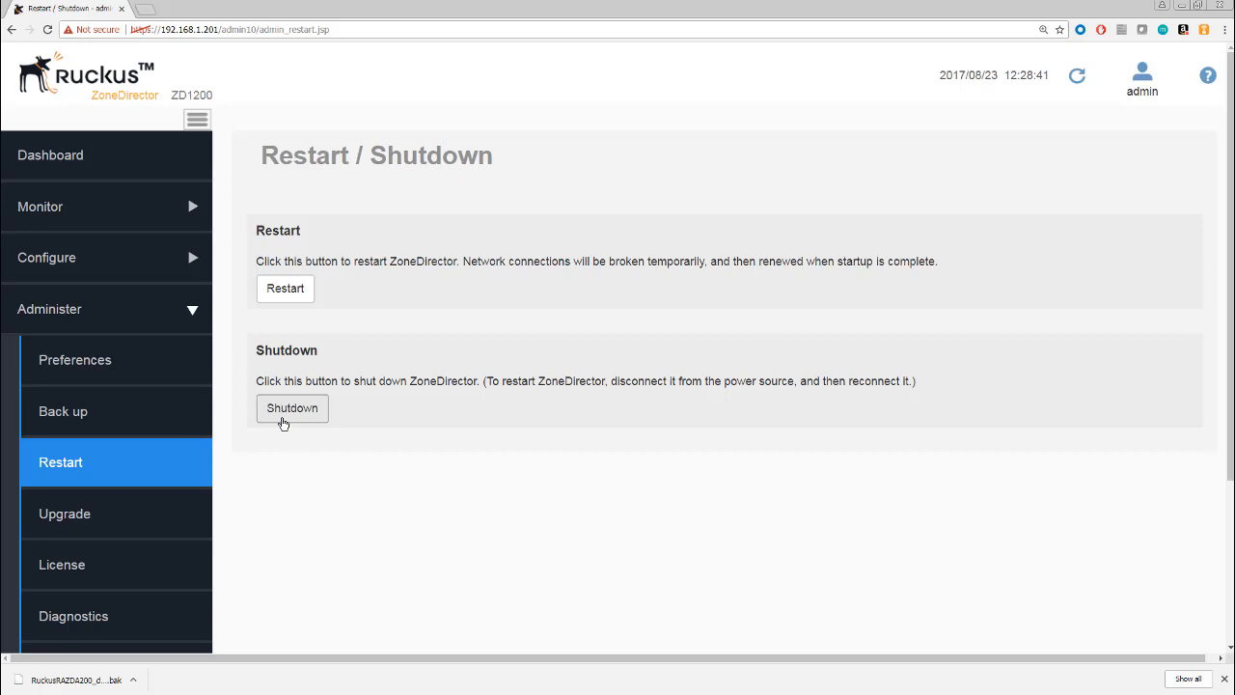
{"action": "mouse_move", "coordinate": [316, 407]}
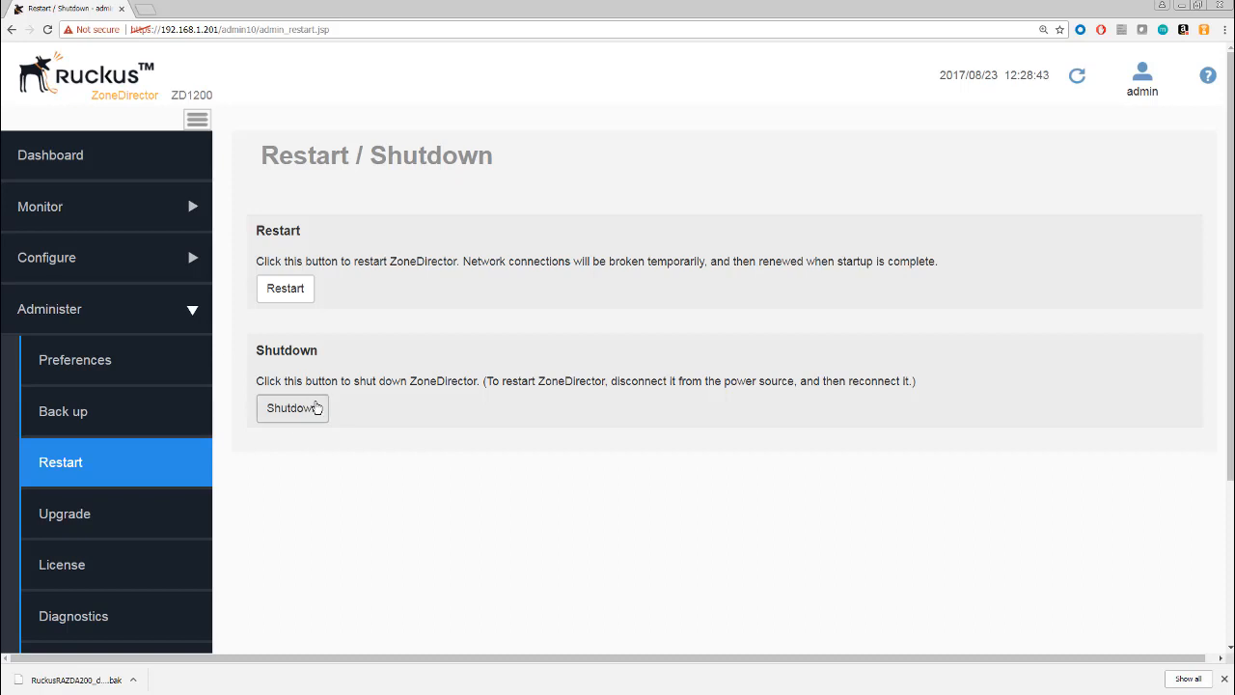
{"action": "mouse_move", "coordinate": [263, 423]}
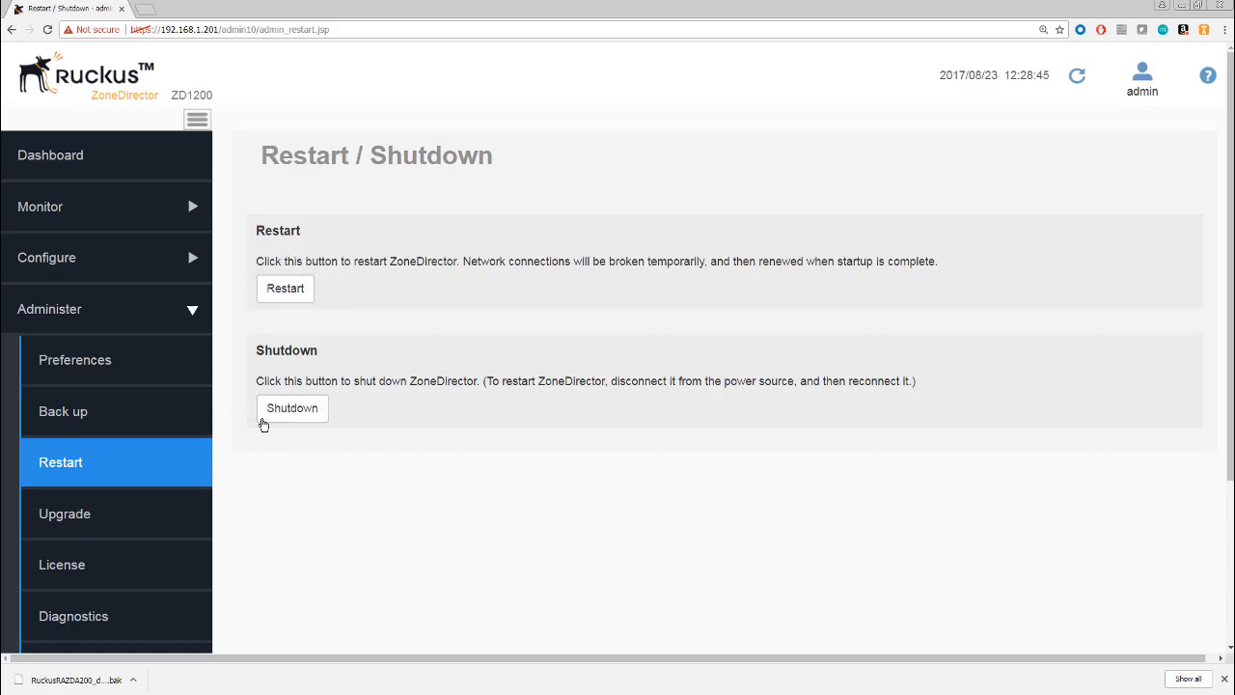
{"action": "left_click", "coordinate": [65, 514]}
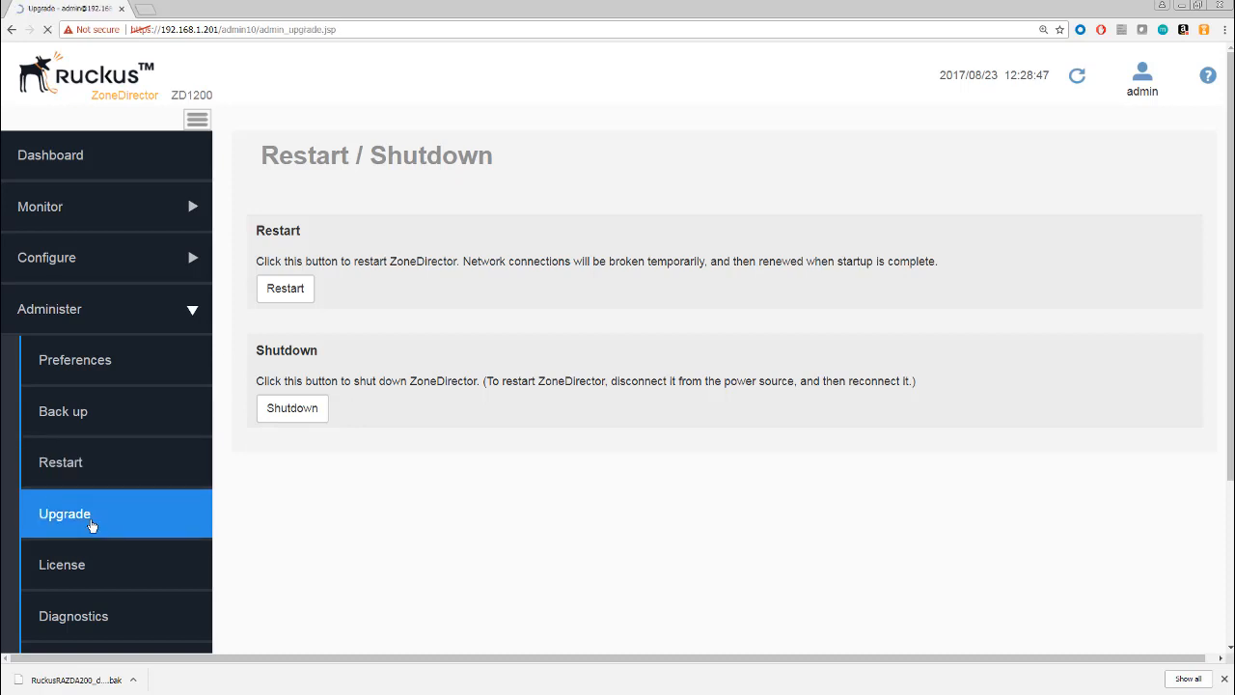
Scroll the Upgrade page through software 10.0.0.0 build 1424, AP patch and secured image sections.
{"action": "left_click", "coordinate": [65, 514]}
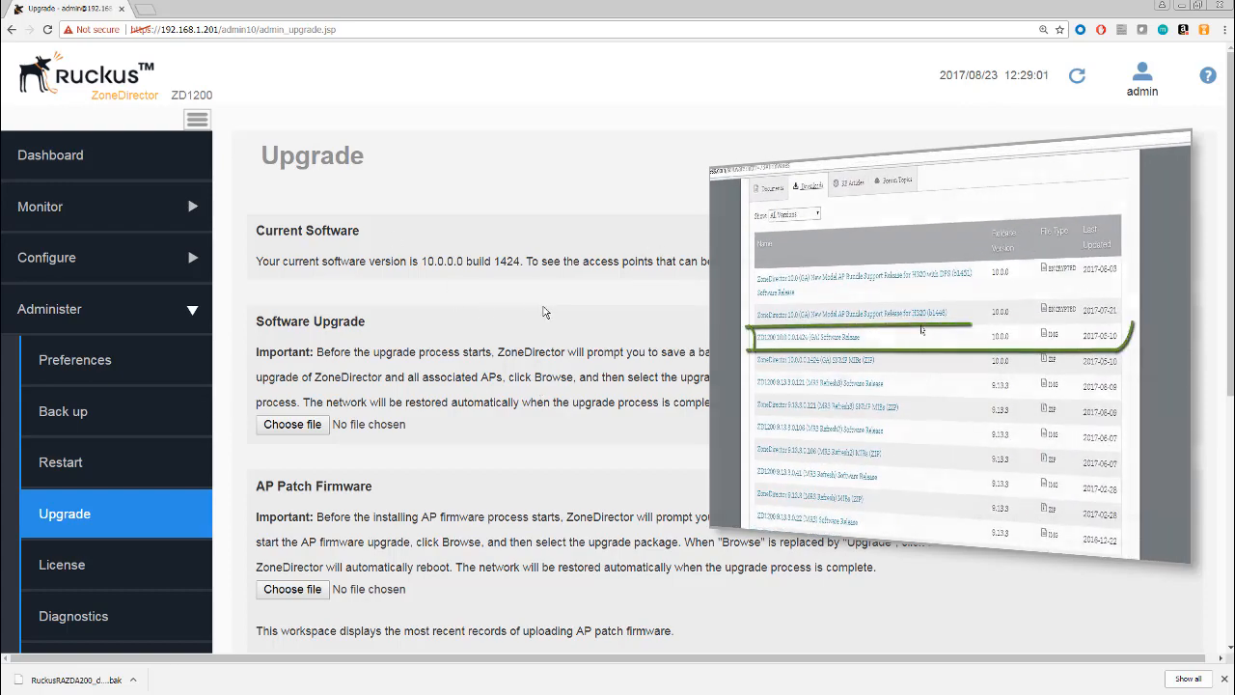
{"action": "scroll", "scroll_direction": "down", "scroll_amount": 3}
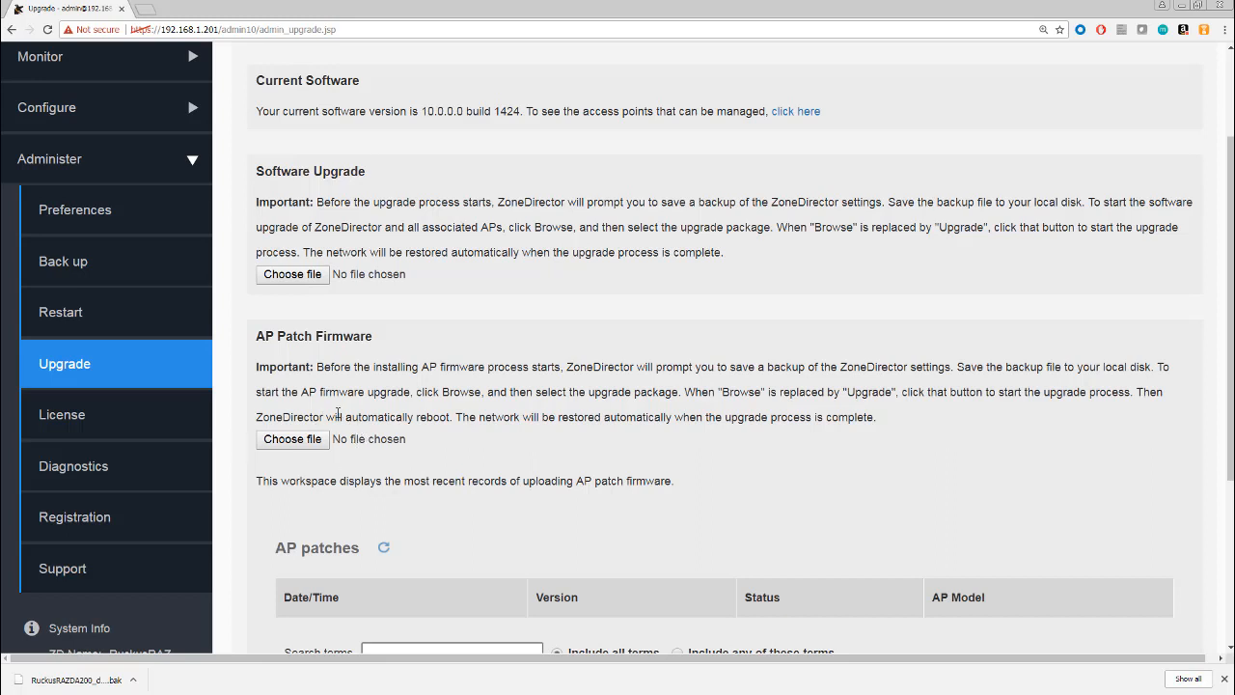
{"action": "mouse_move", "coordinate": [428, 393]}
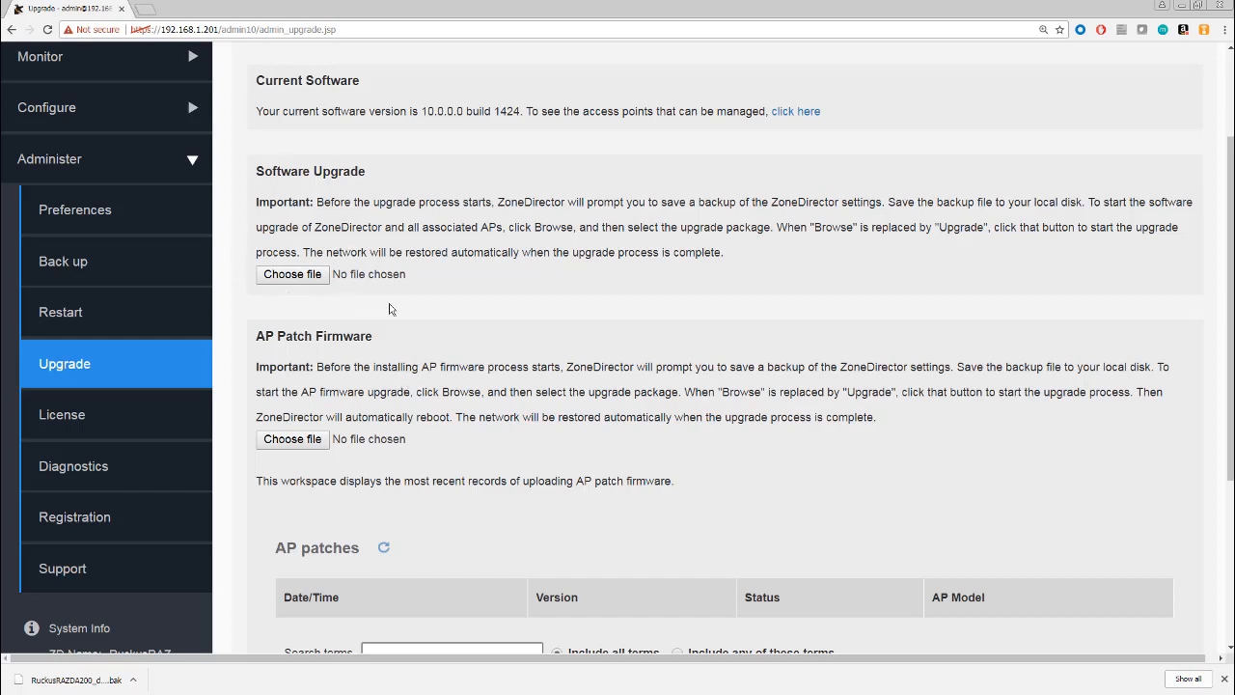
{"action": "scroll", "scroll_direction": "down", "scroll_amount": 3}
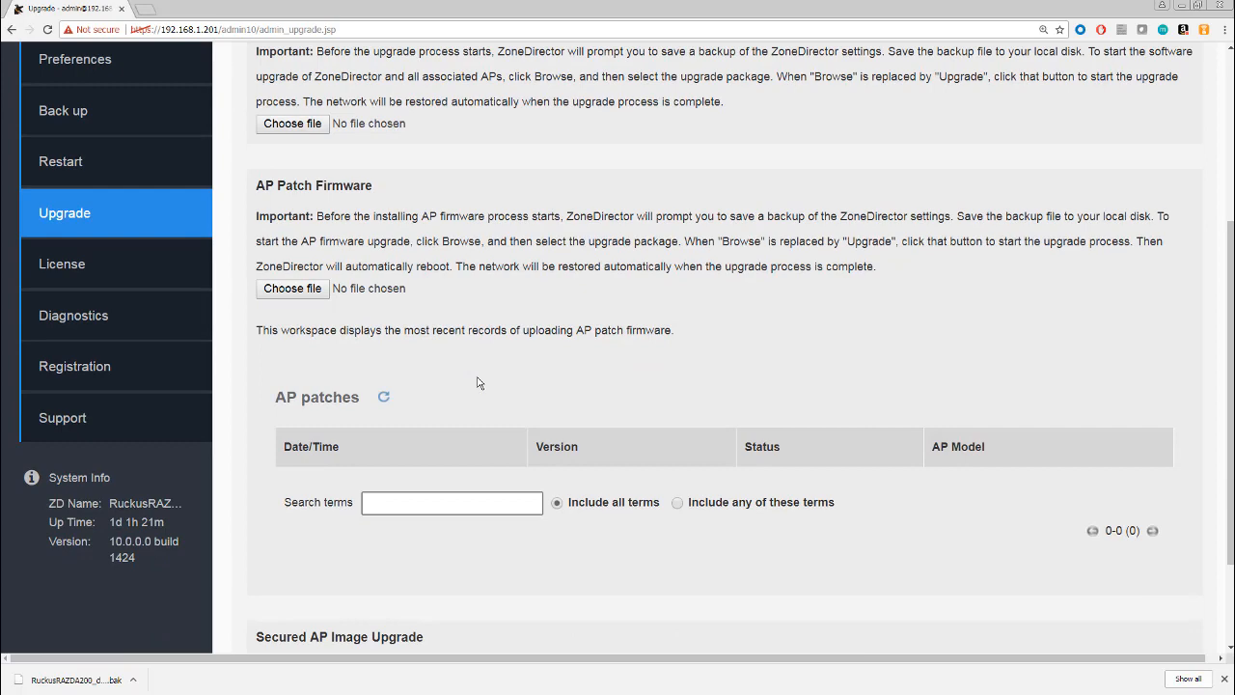
{"action": "mouse_move", "coordinate": [574, 549]}
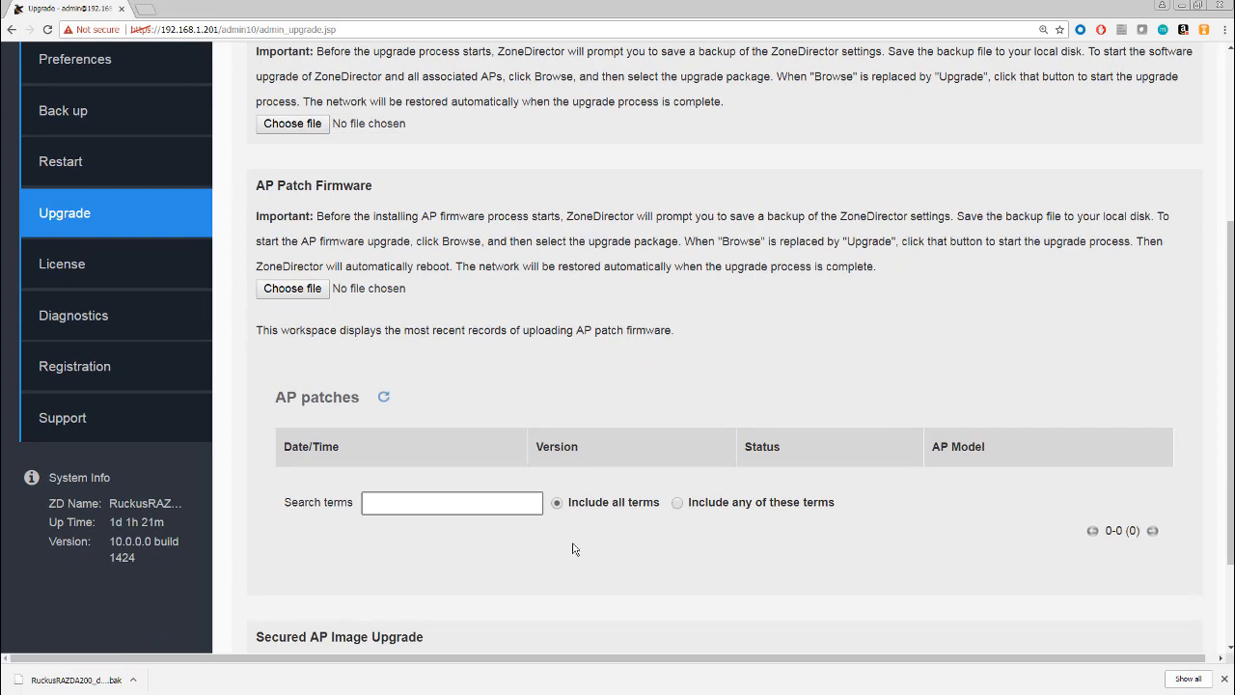
{"action": "scroll", "scroll_direction": "down", "scroll_amount": 3}
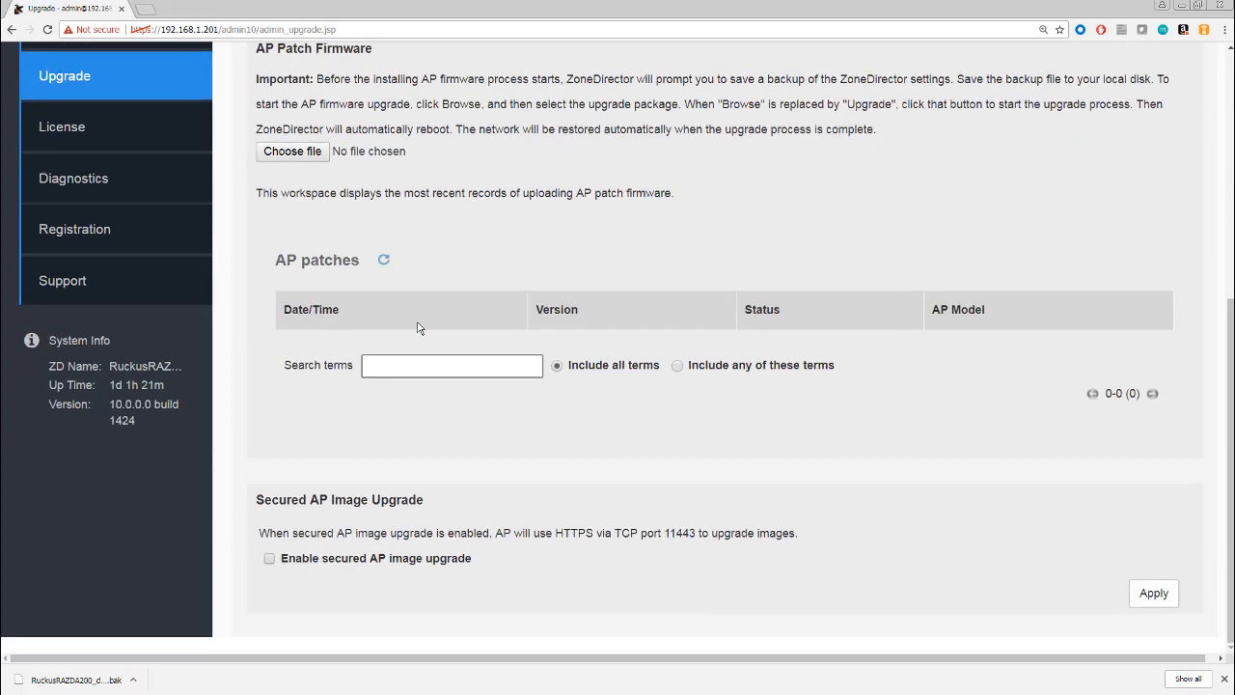
{"action": "mouse_move", "coordinate": [304, 203]}
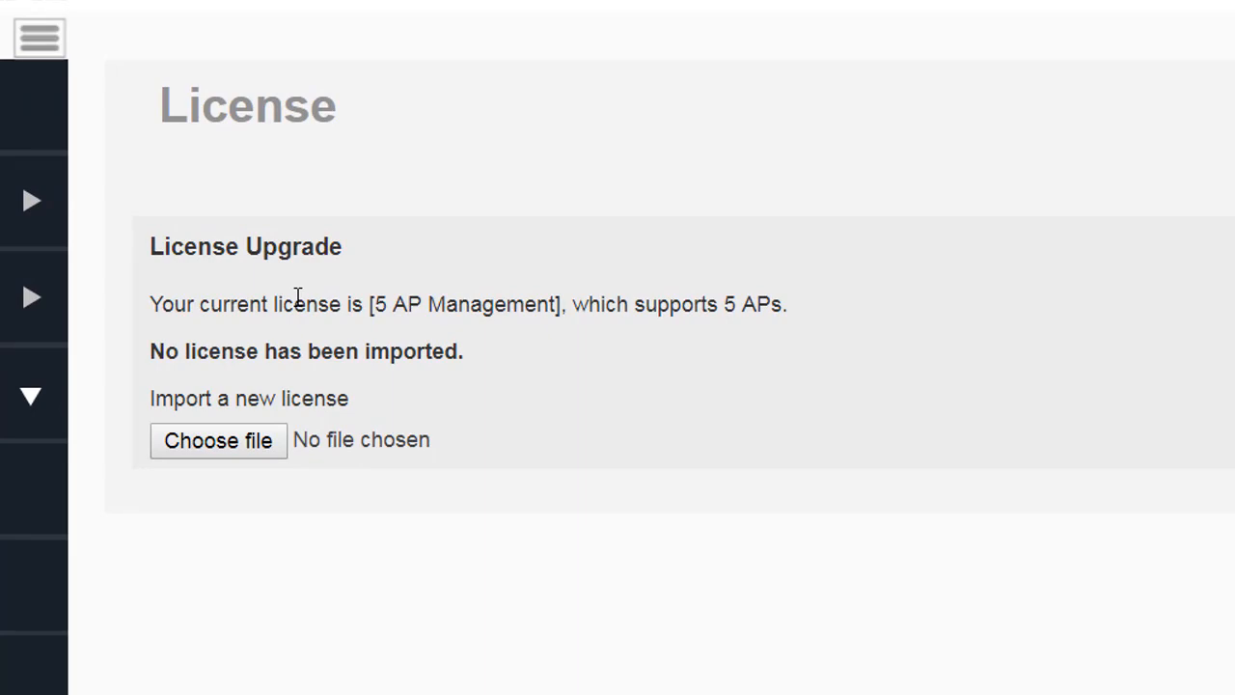
{"action": "mouse_move", "coordinate": [431, 441]}
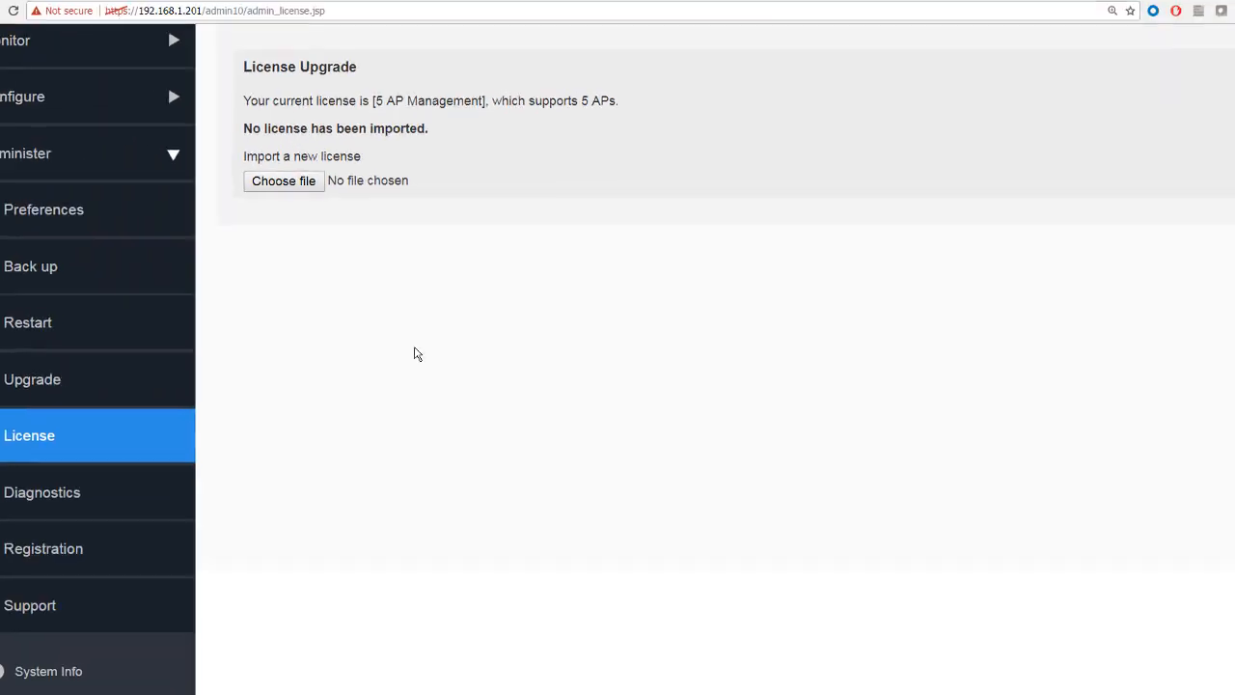
Leave the 5 AP Management License page for Diagnostics.
{"action": "left_click", "coordinate": [42, 492]}
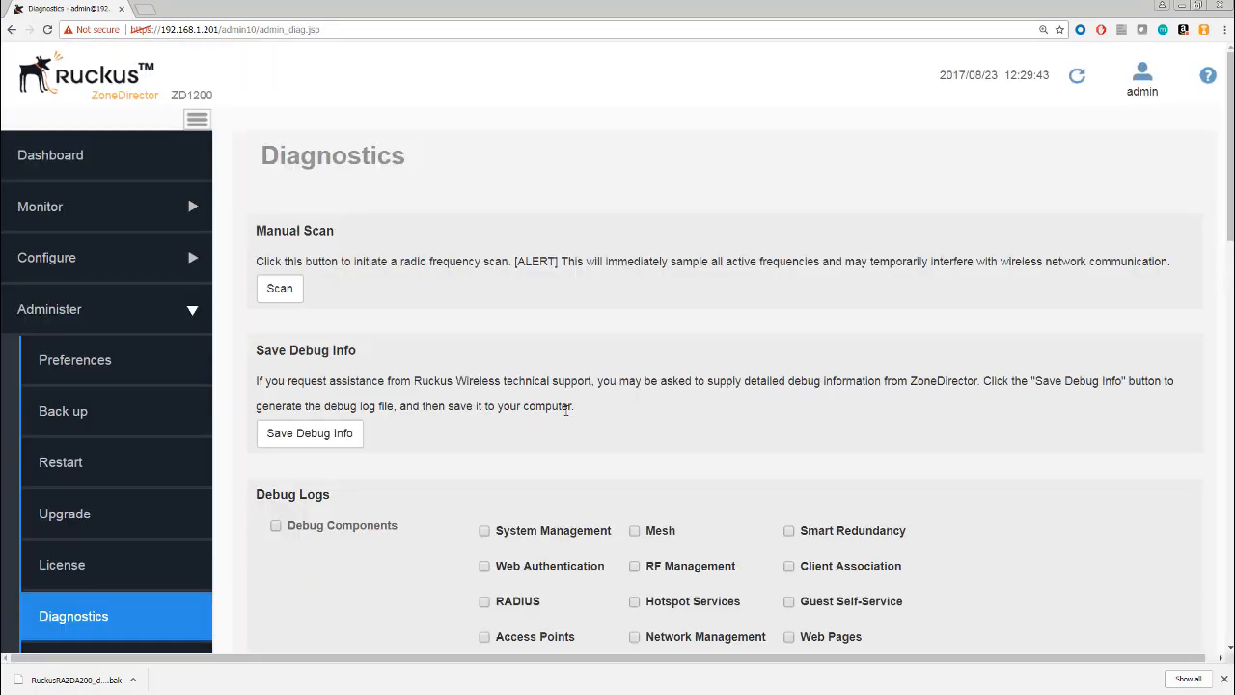
Scroll down the Diagnostics page over the manual scan and debug options.
{"action": "scroll", "scroll_direction": "down", "scroll_amount": 3}
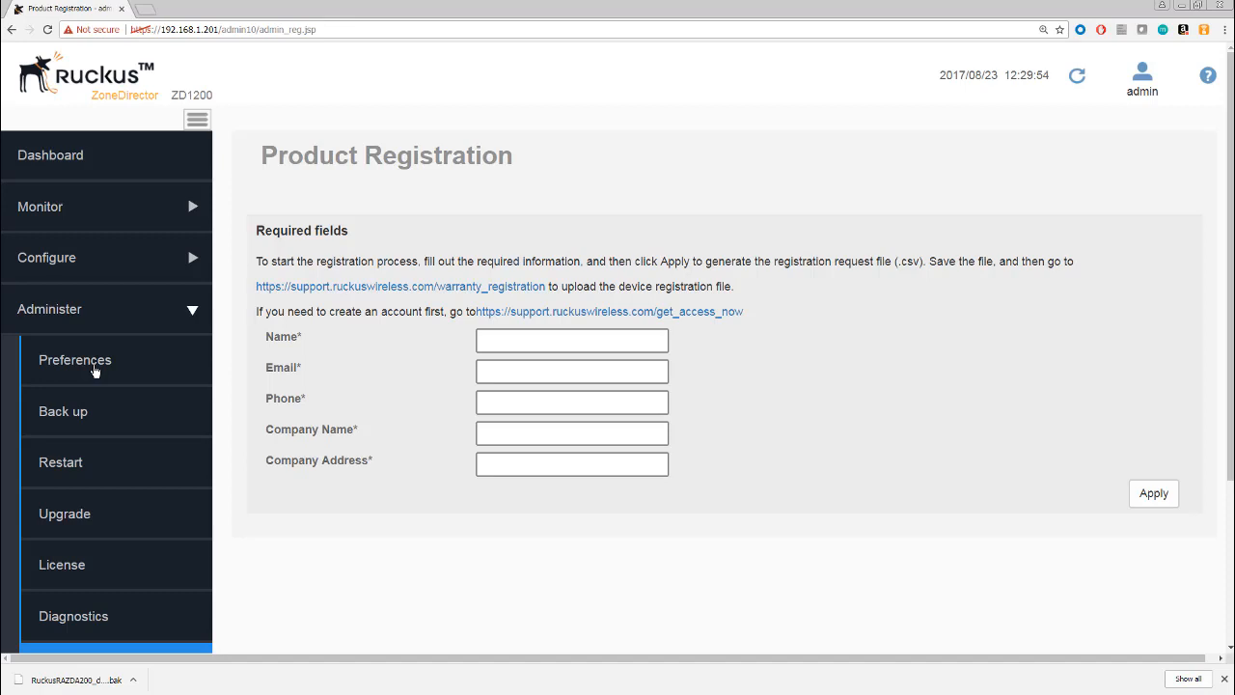
{"action": "mouse_move", "coordinate": [432, 374]}
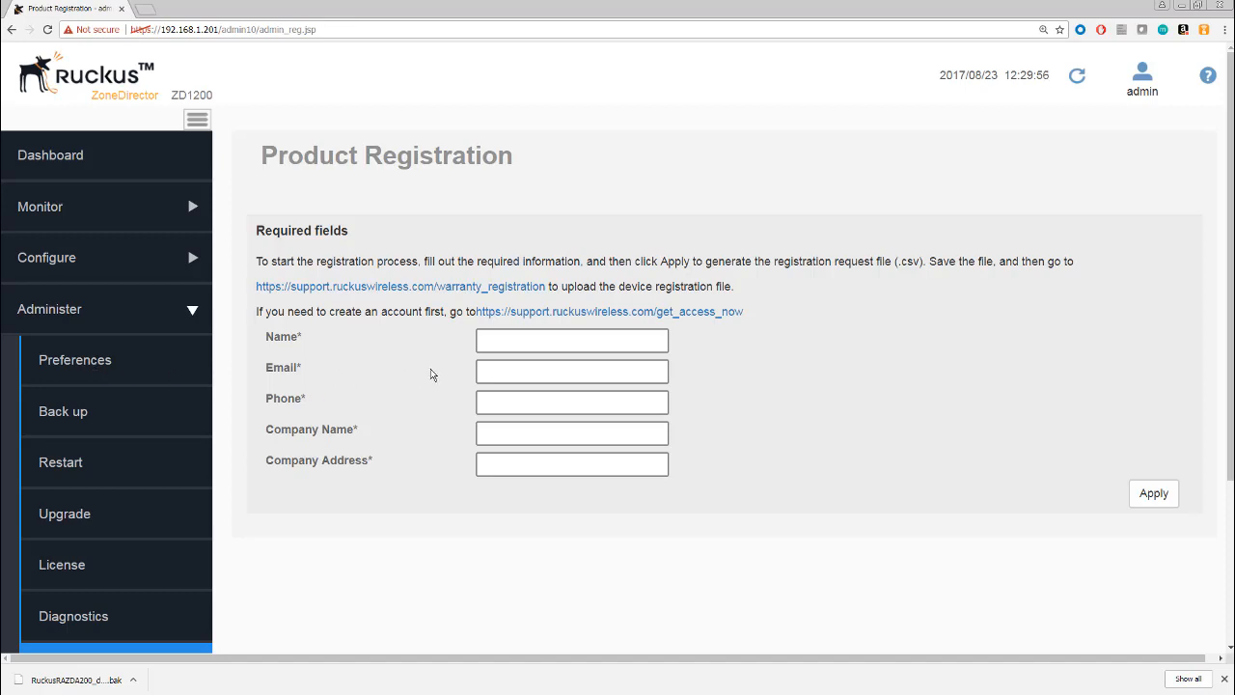
{"action": "mouse_move", "coordinate": [739, 319]}
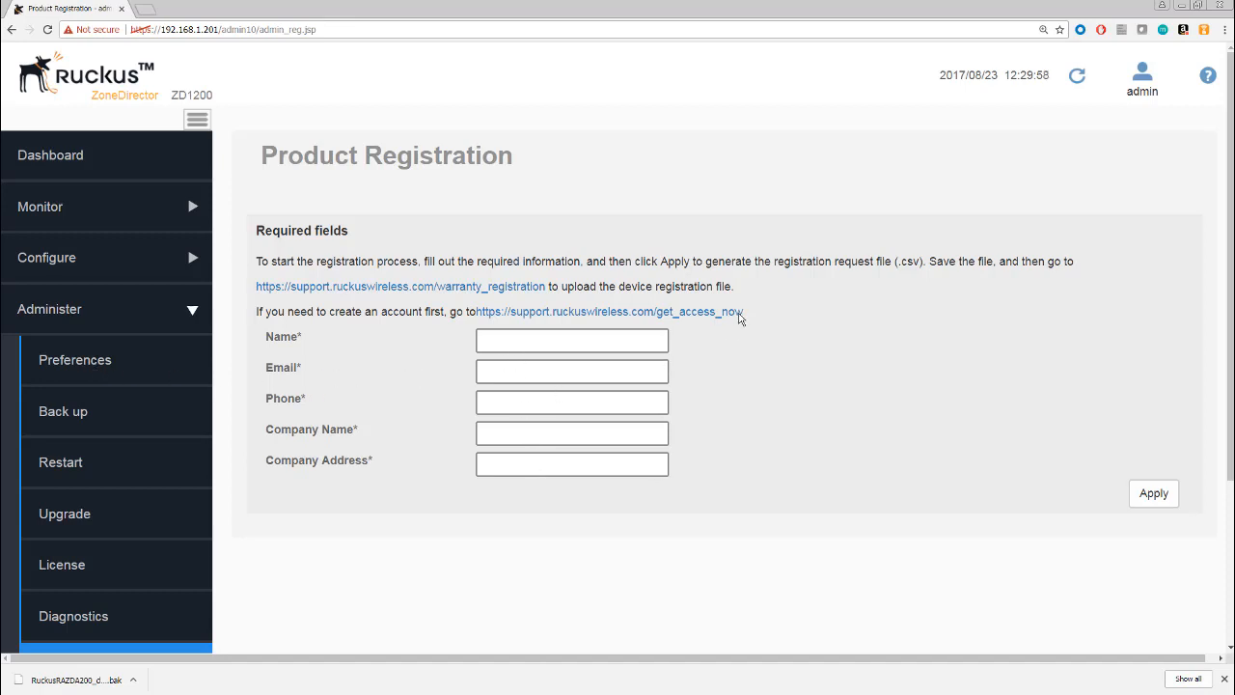
{"action": "mouse_move", "coordinate": [364, 357]}
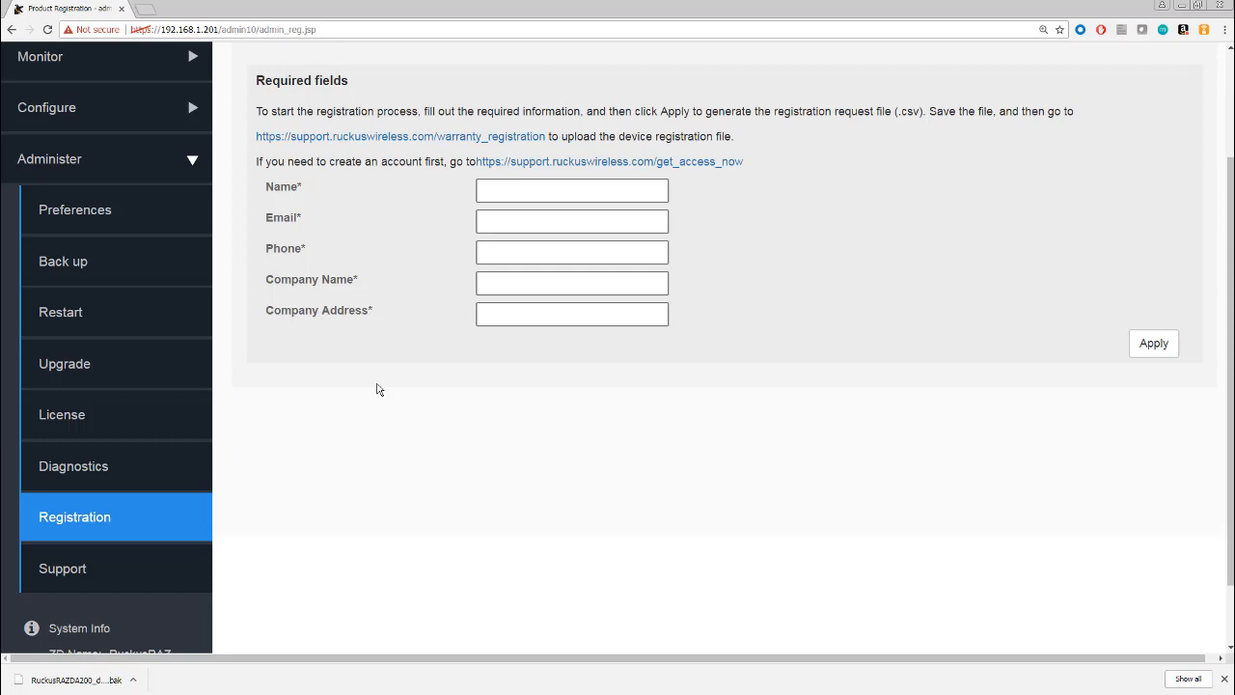
{"action": "mouse_move", "coordinate": [148, 529]}
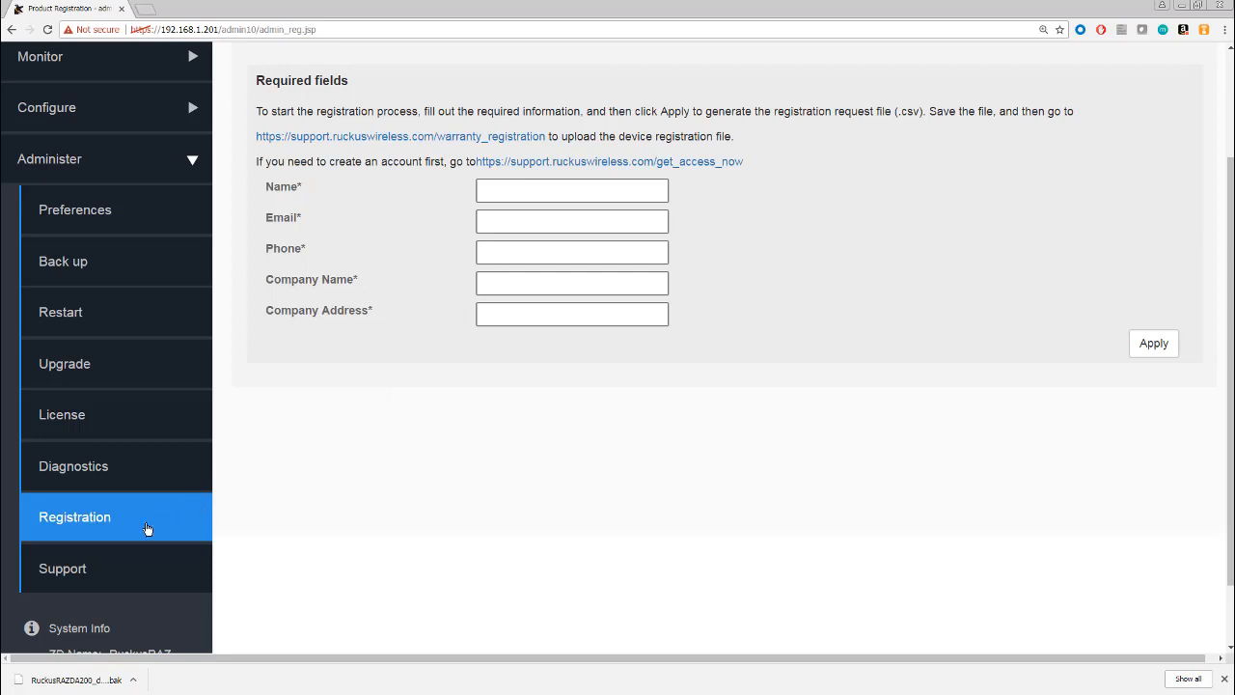
Leave Product Registration for the Support page showing a contract until 2020/08/21.
{"action": "left_click", "coordinate": [62, 569]}
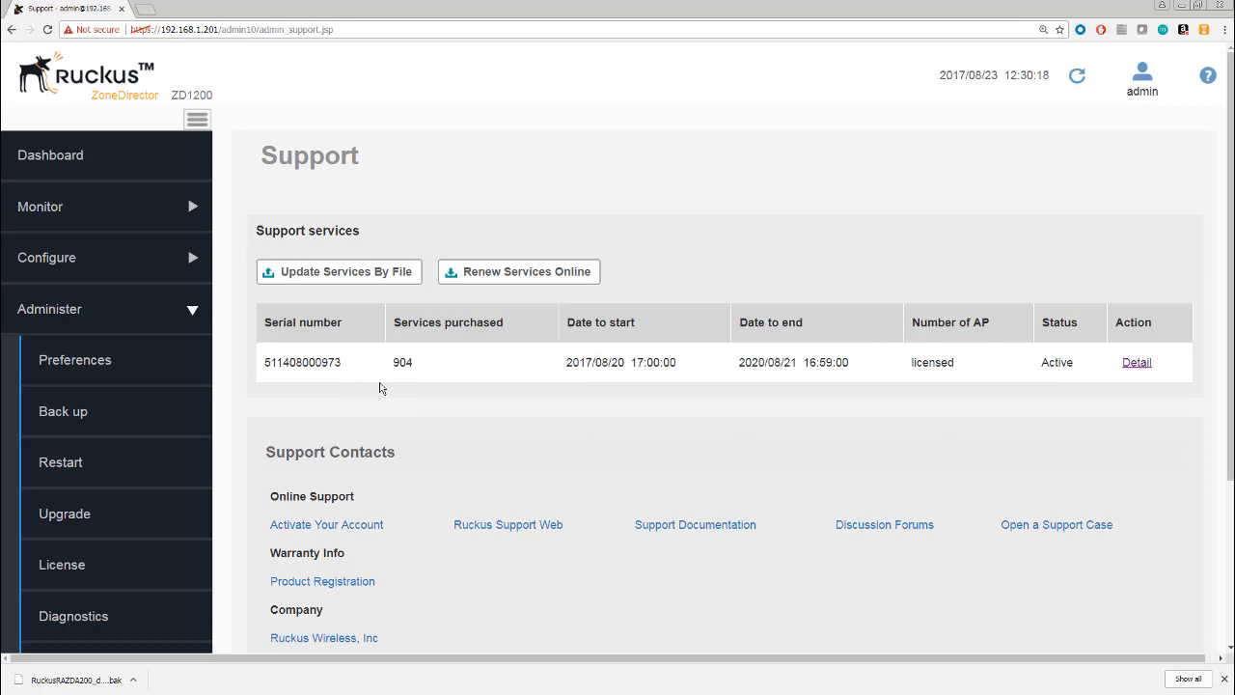
{"action": "mouse_move", "coordinate": [328, 345]}
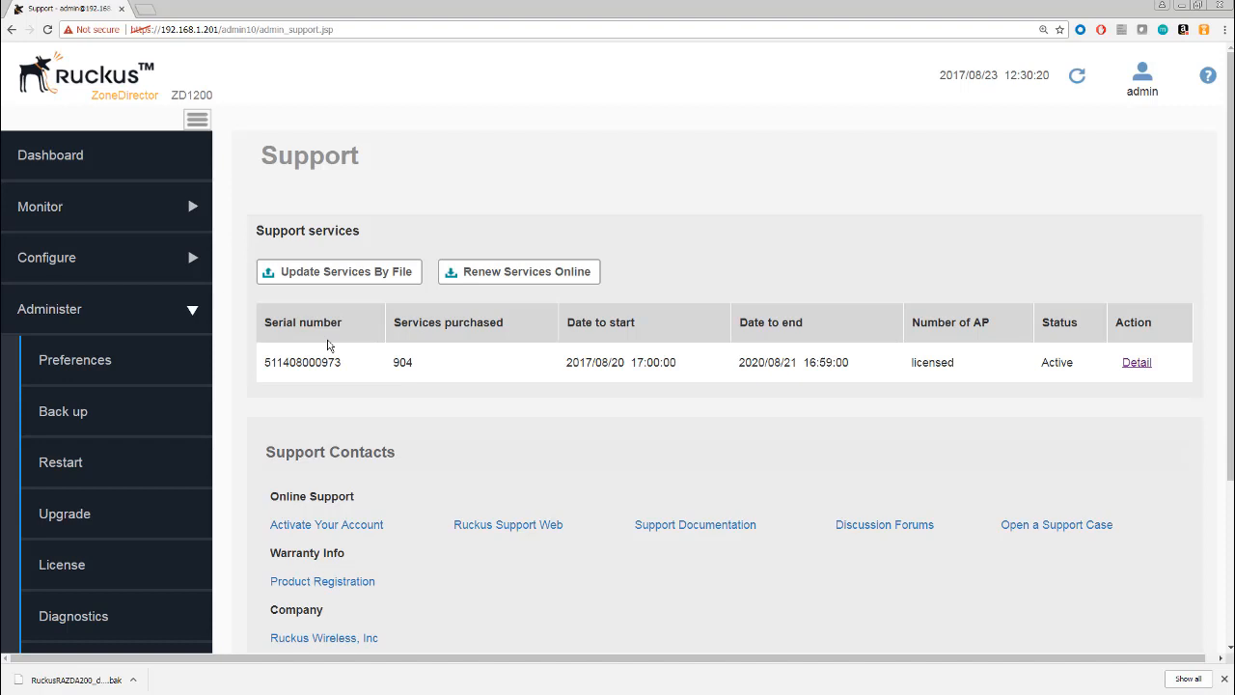
{"action": "mouse_move", "coordinate": [608, 359]}
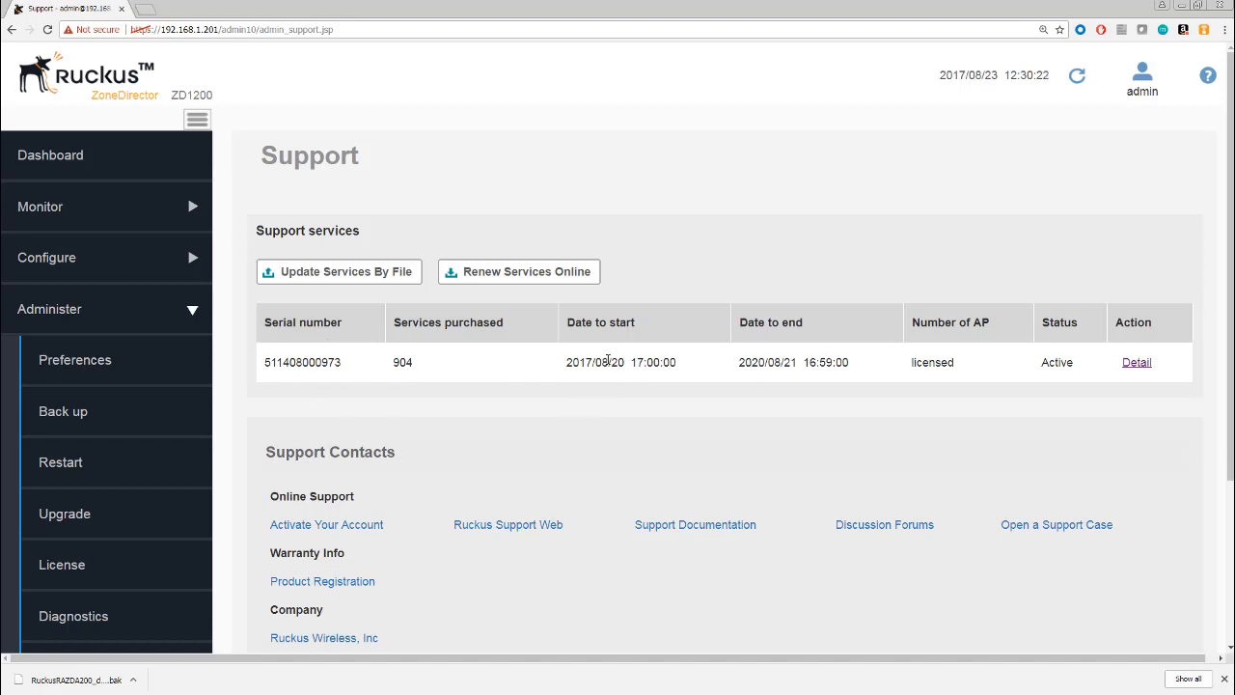
{"action": "scroll", "scroll_direction": "down", "scroll_amount": 3}
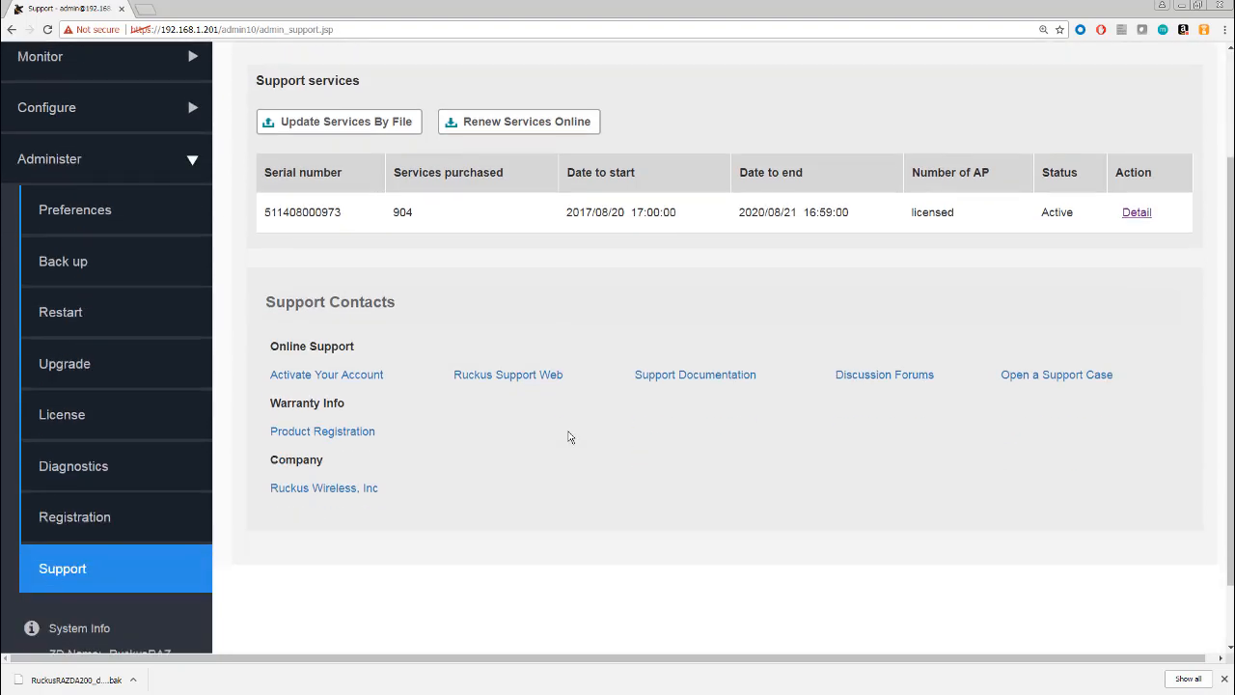
{"action": "mouse_move", "coordinate": [290, 338]}
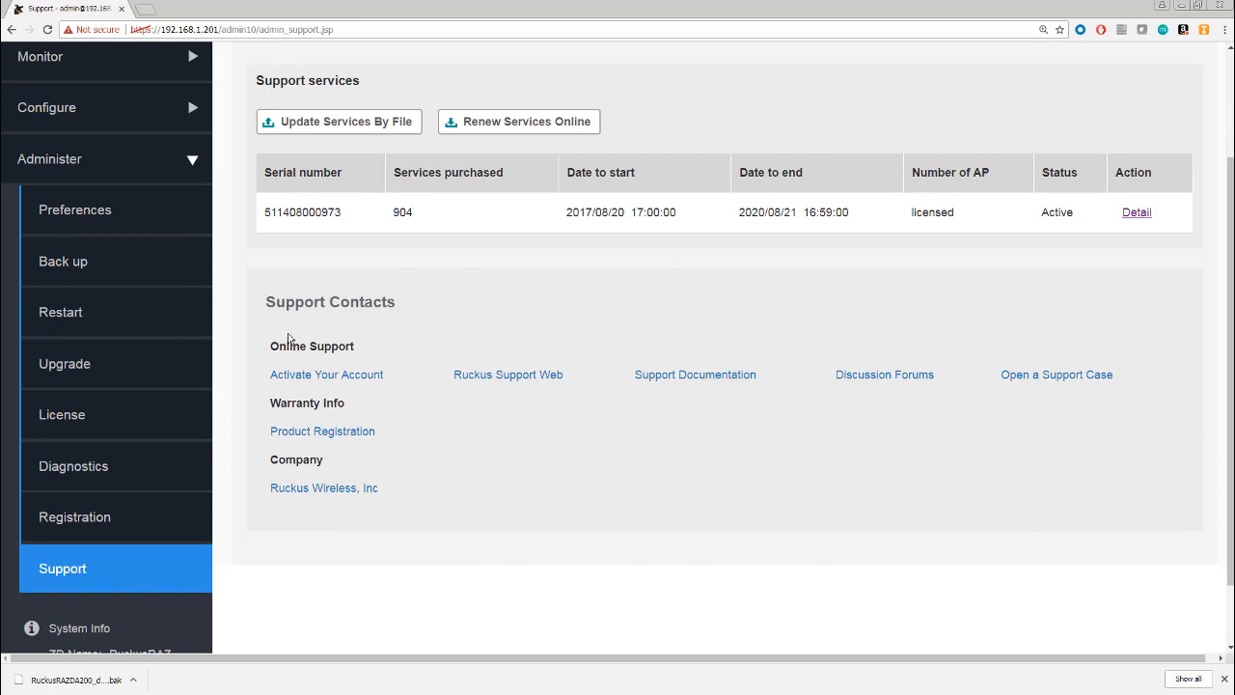
{"action": "mouse_move", "coordinate": [288, 538]}
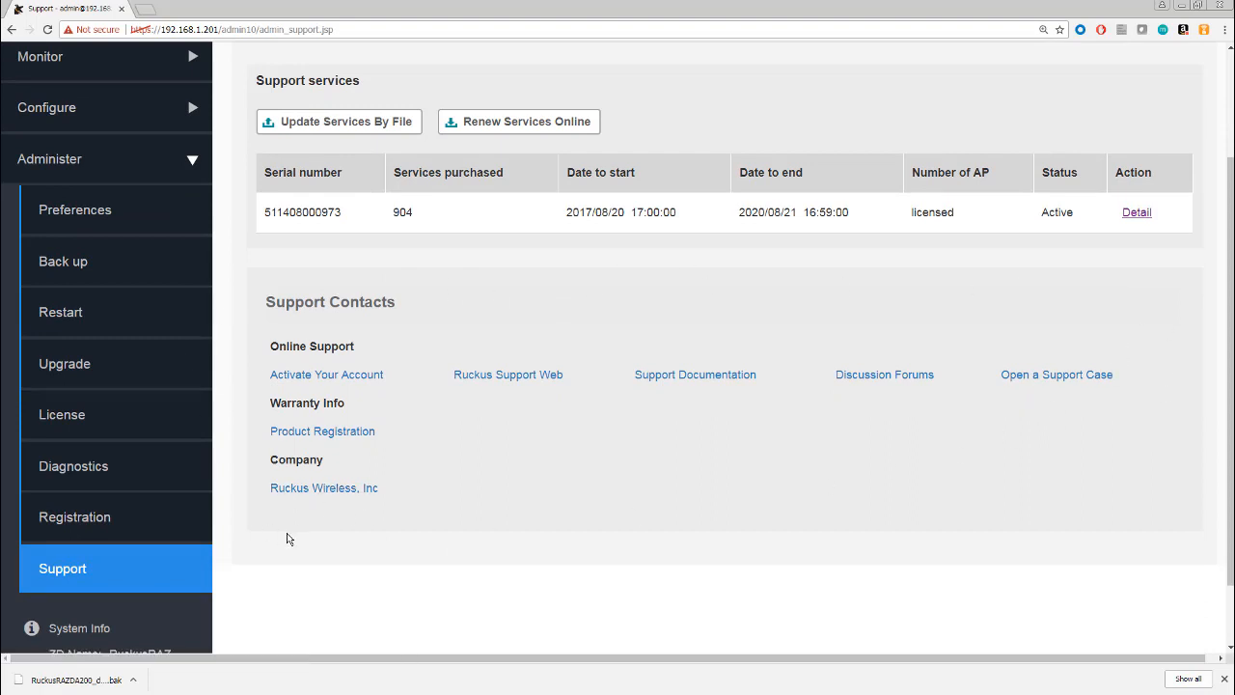
{"action": "mouse_move", "coordinate": [675, 395]}
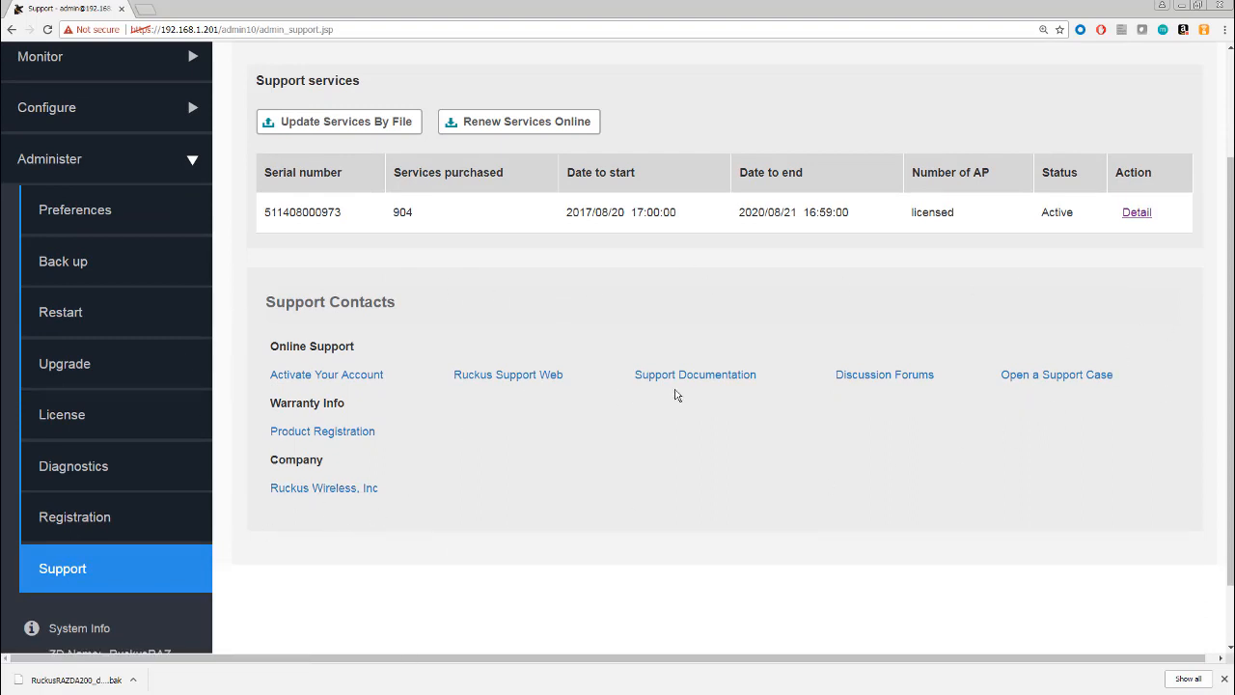
{"action": "mouse_move", "coordinate": [817, 420]}
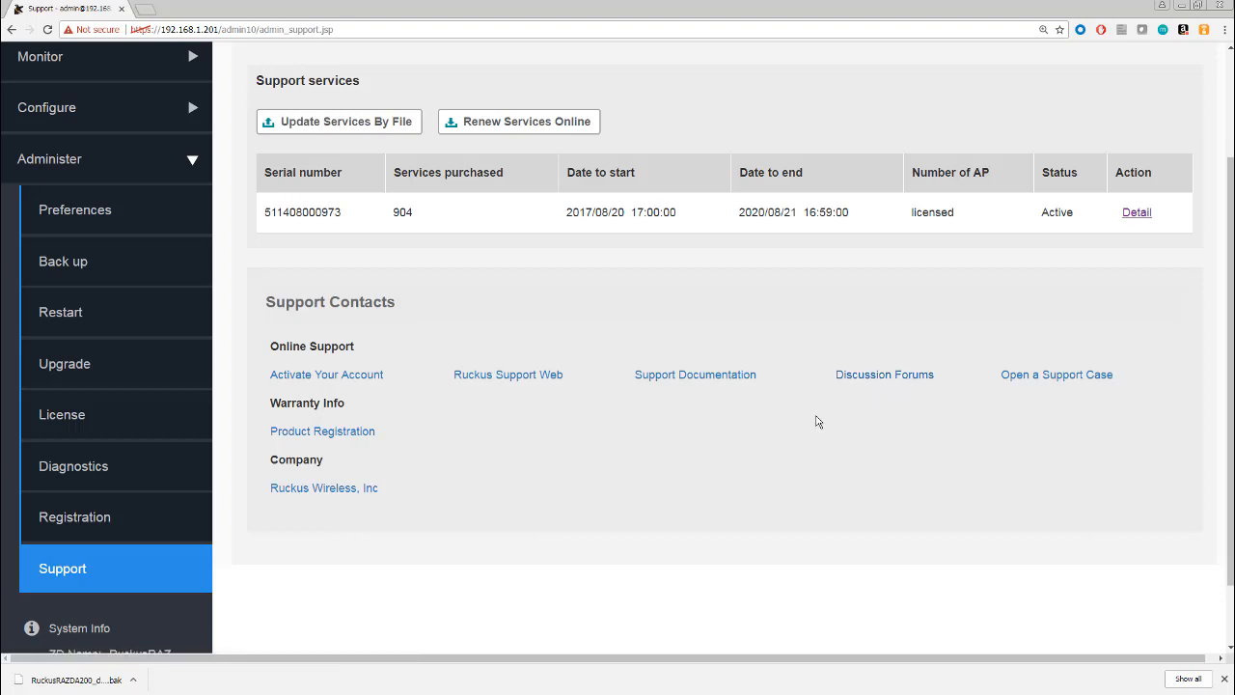
{"action": "mouse_move", "coordinate": [705, 455]}
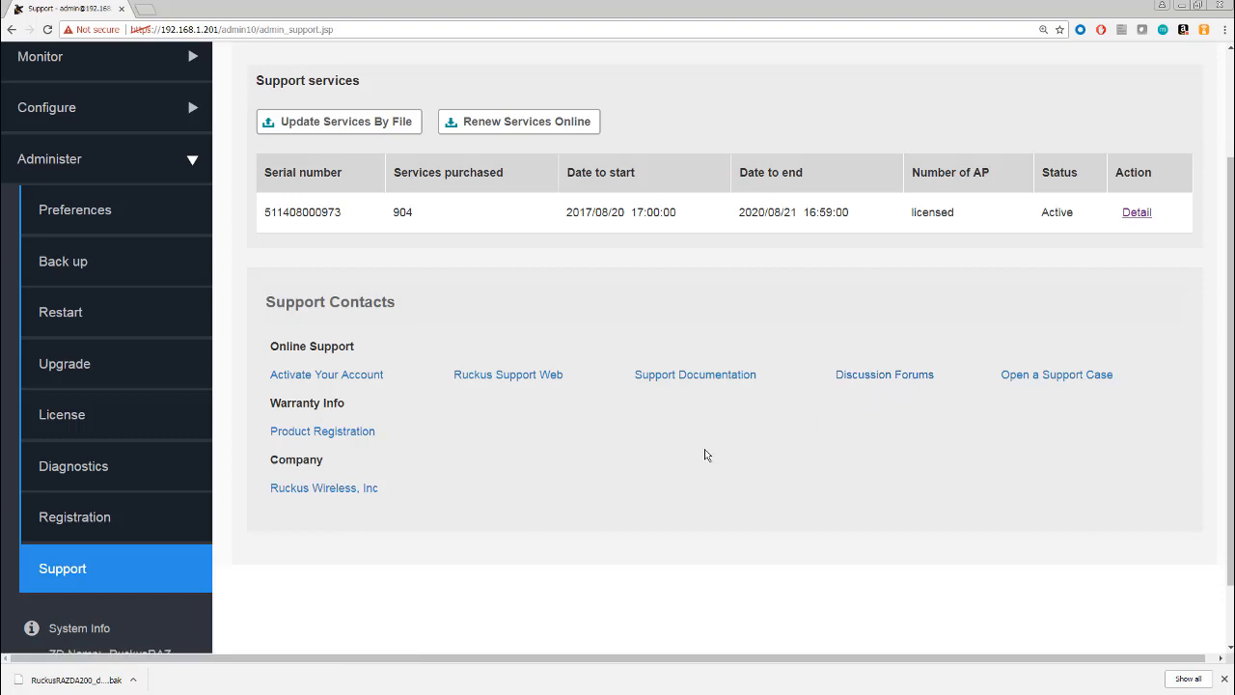